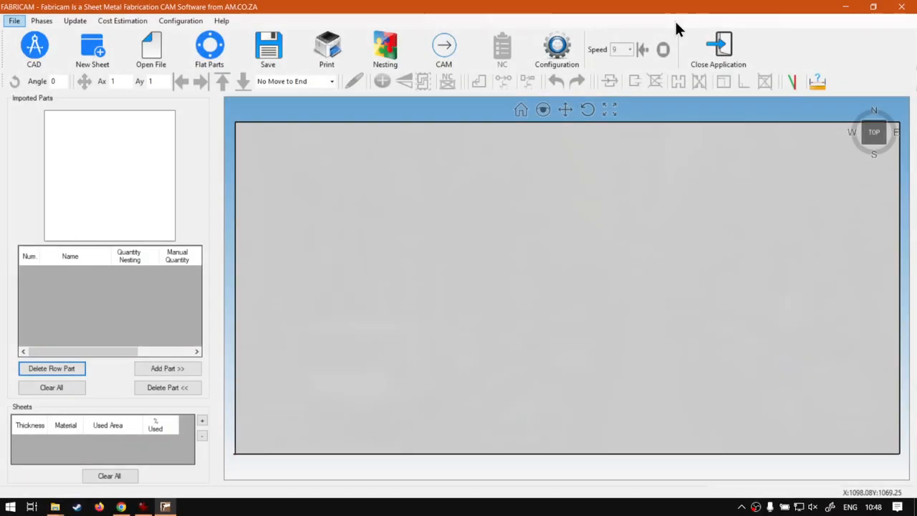
mouse_move(496, 260)
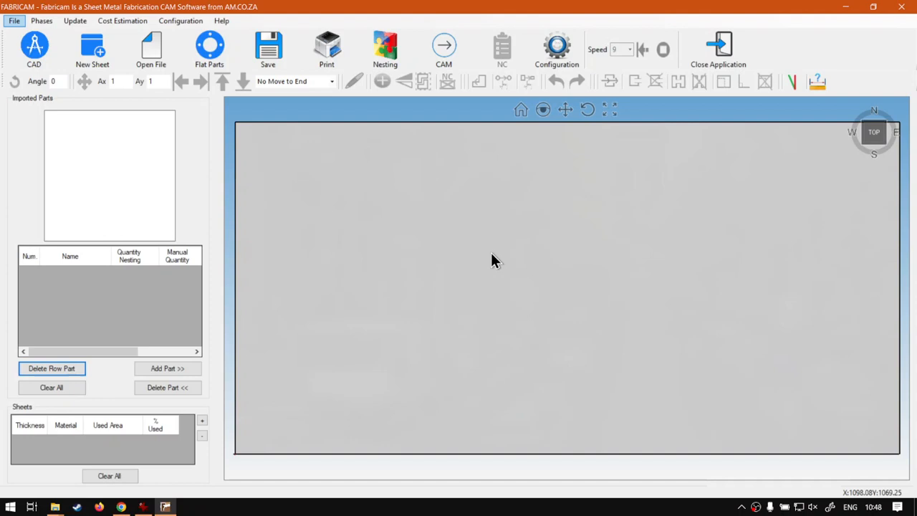
mouse_move(538, 317)
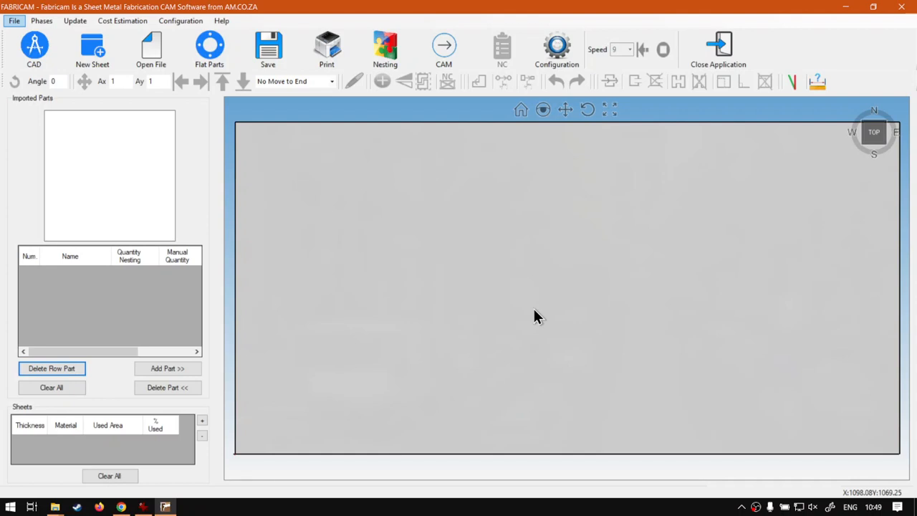
mouse_move(470, 332)
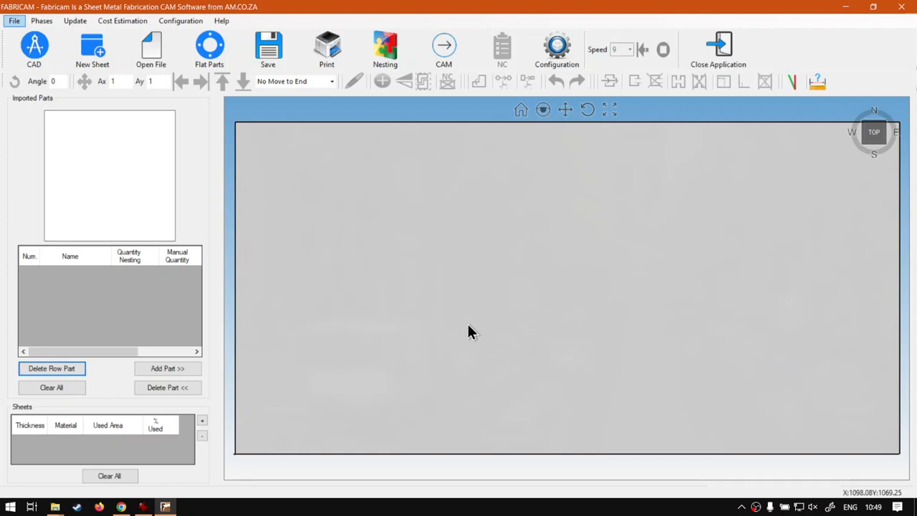
mouse_move(467, 321)
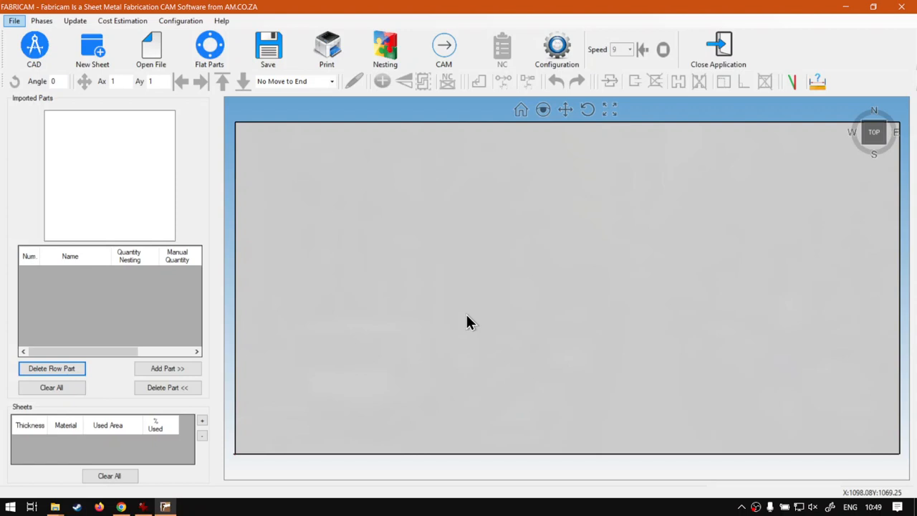
mouse_move(212, 49)
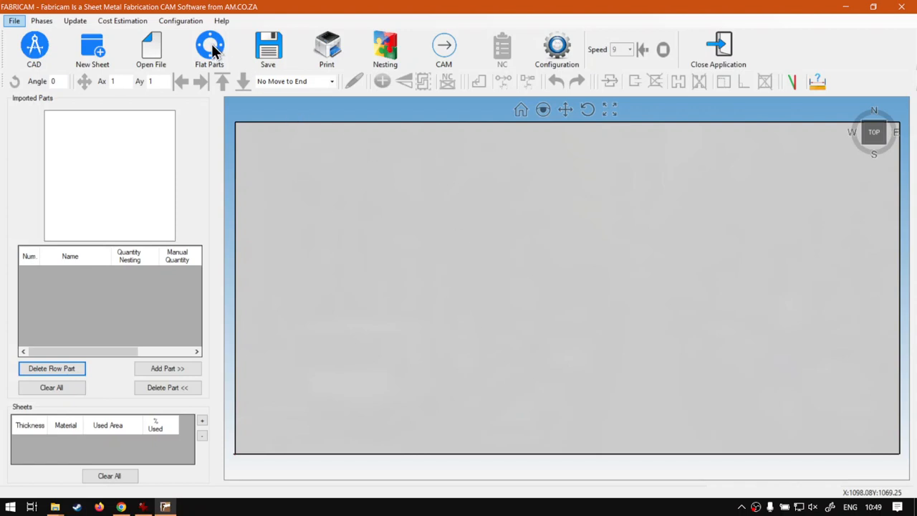
mouse_move(393, 226)
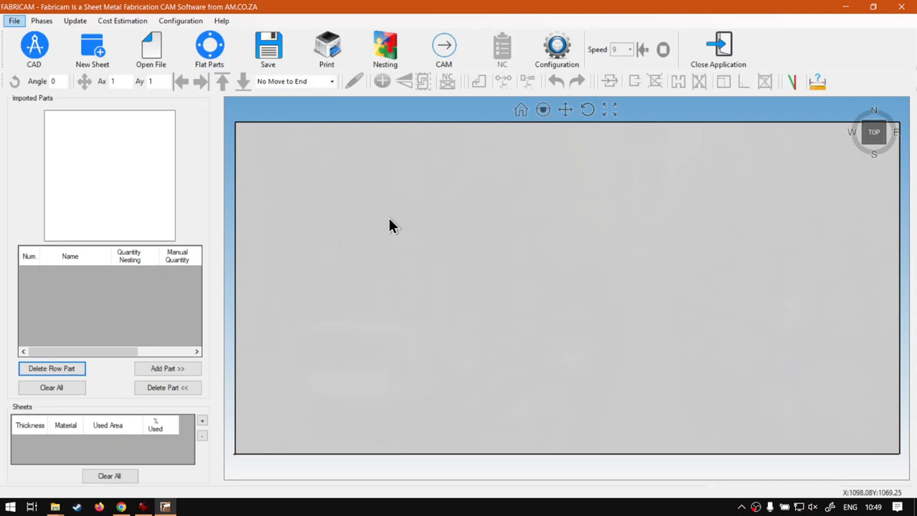
mouse_move(360, 169)
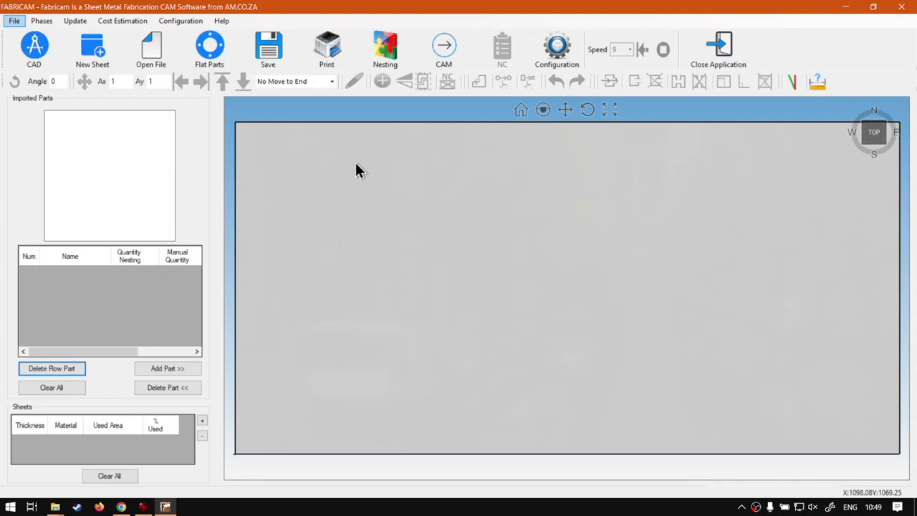
mouse_move(322, 209)
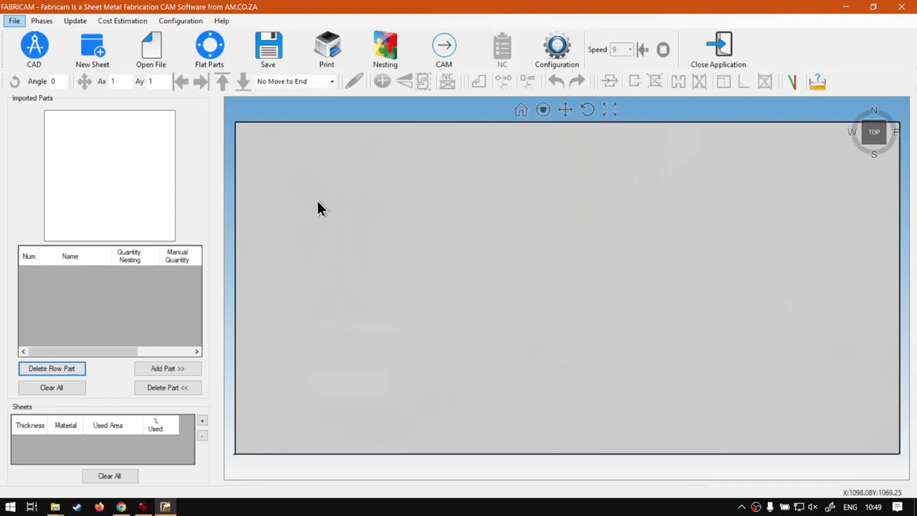
mouse_move(315, 209)
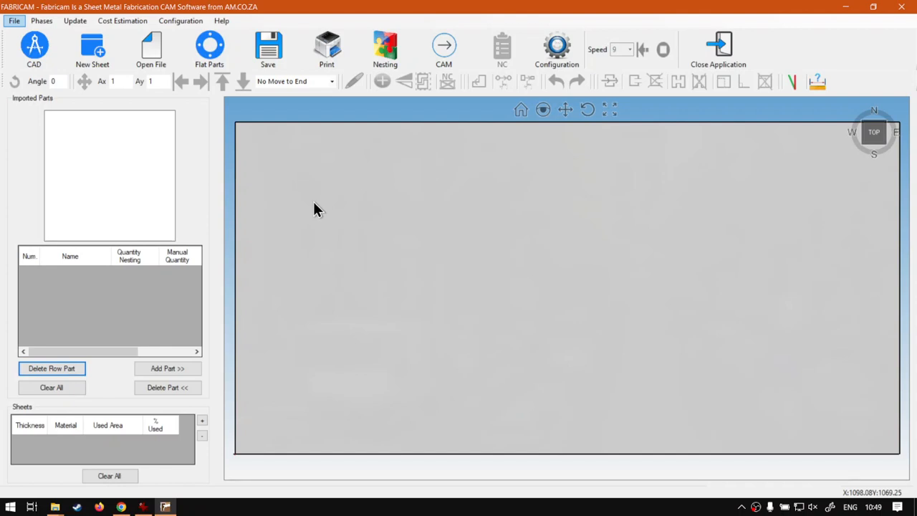
- Add flat part P47 as a 300 by 300 square, quantity 2, and nest both copies on the sheet
click(209, 46)
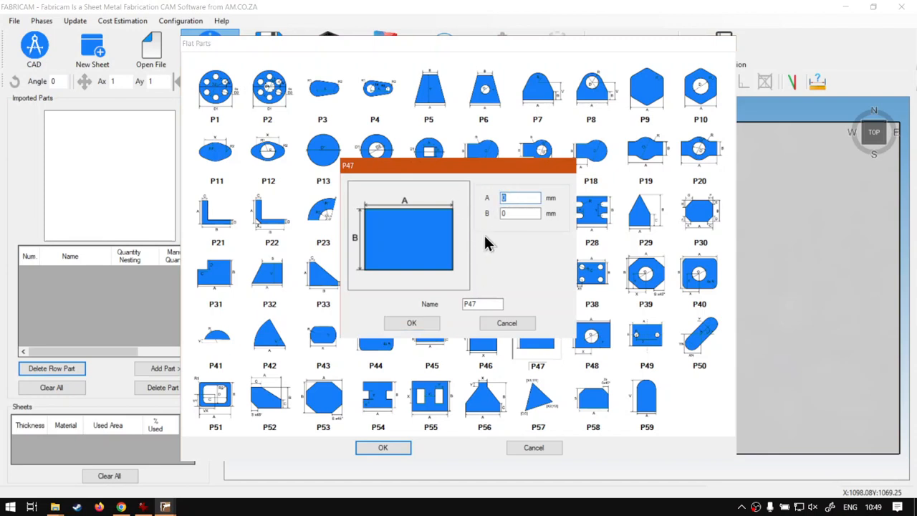
text(300)
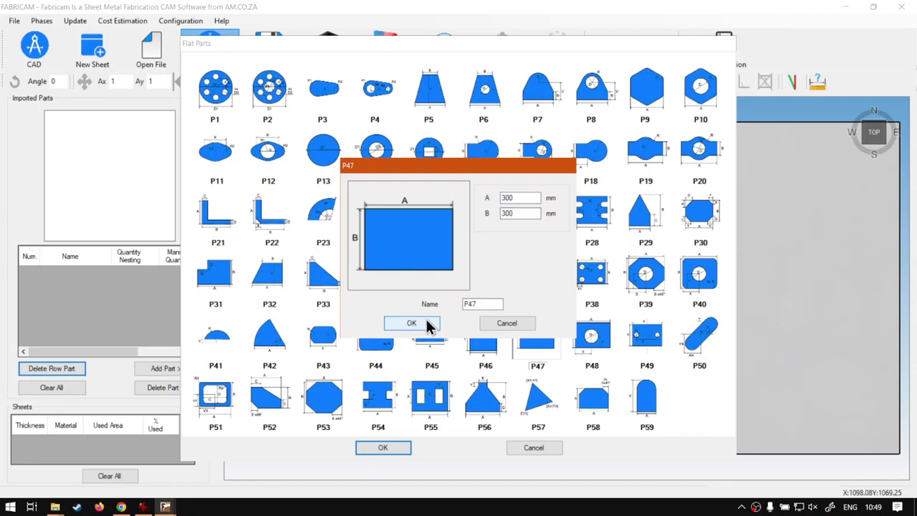
click(412, 324)
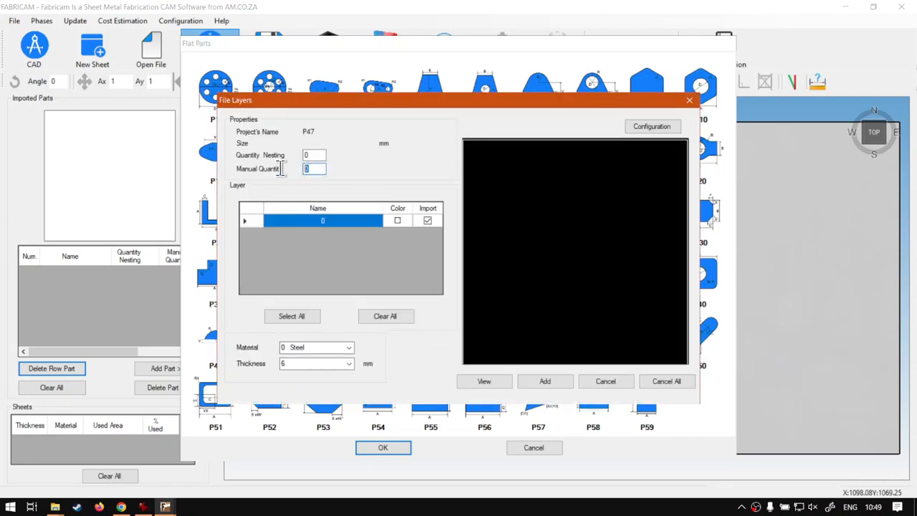
text(2)
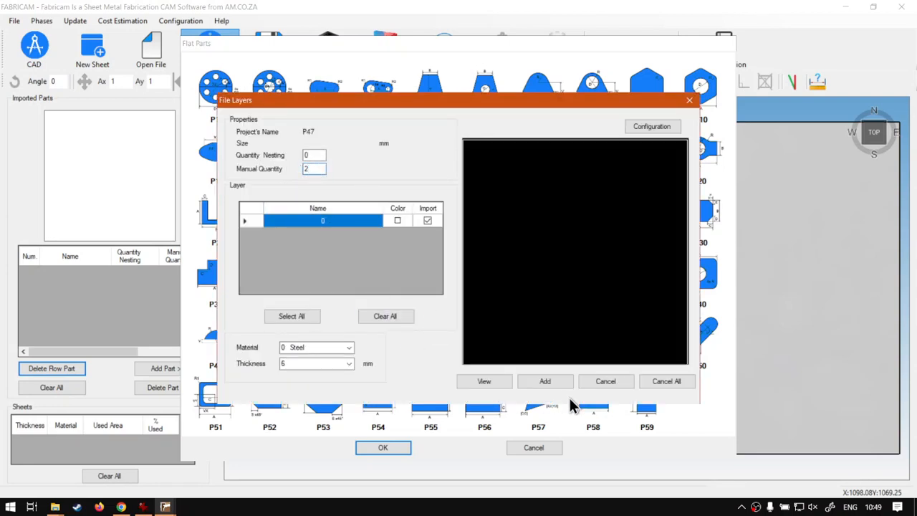
click(383, 447)
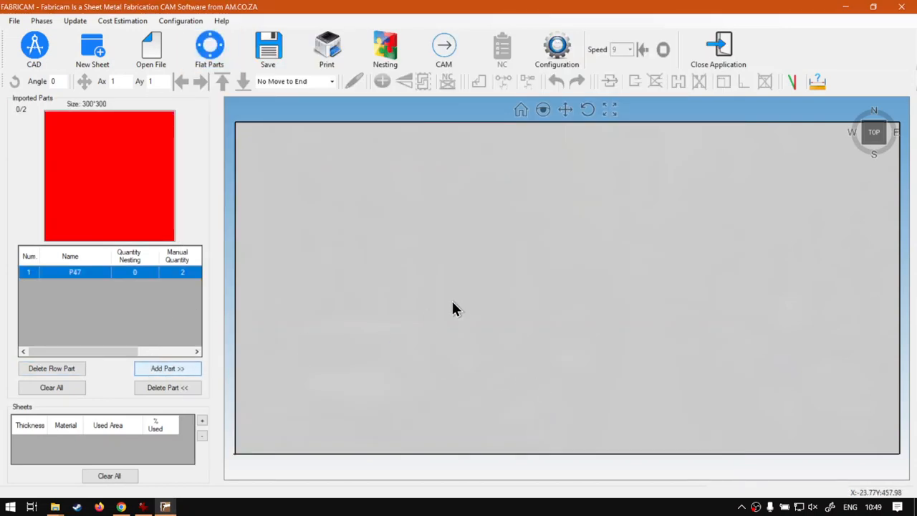
click(166, 369)
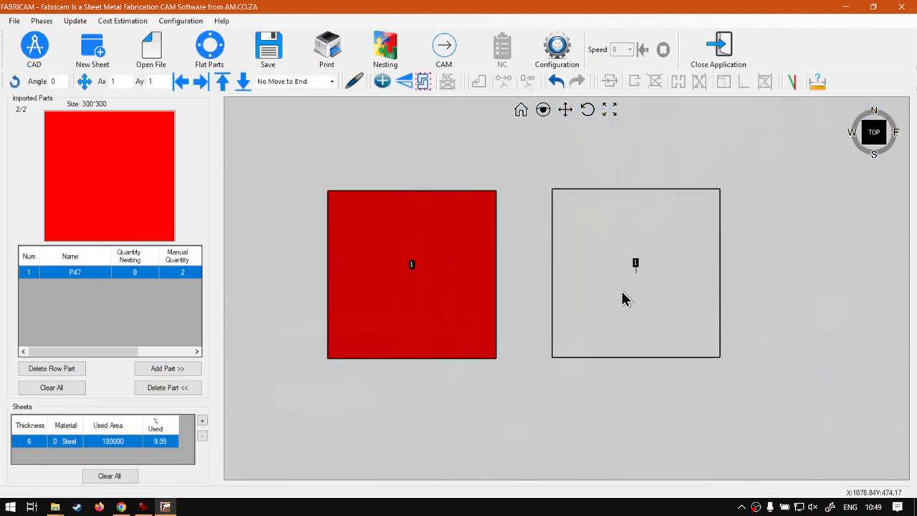
- Generate CAM cutting paths, show direction arrows on both squares, and select the left one
click(444, 46)
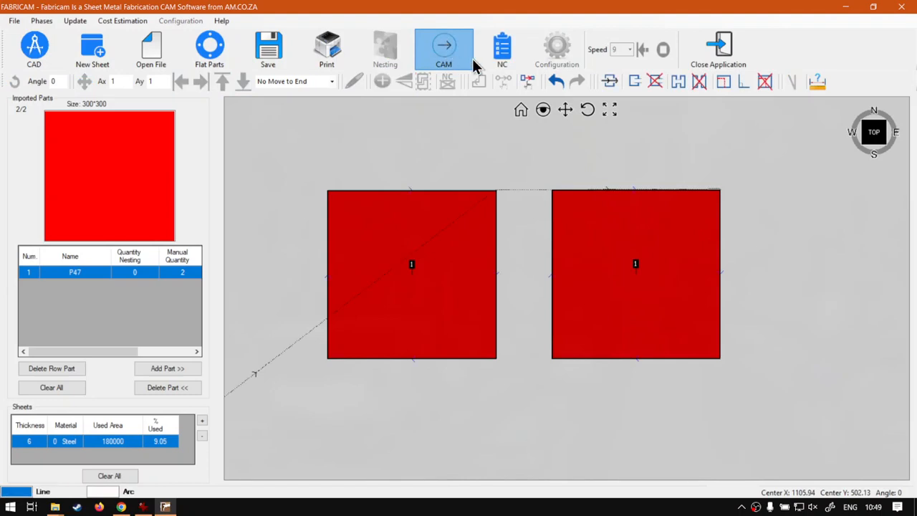
click(501, 48)
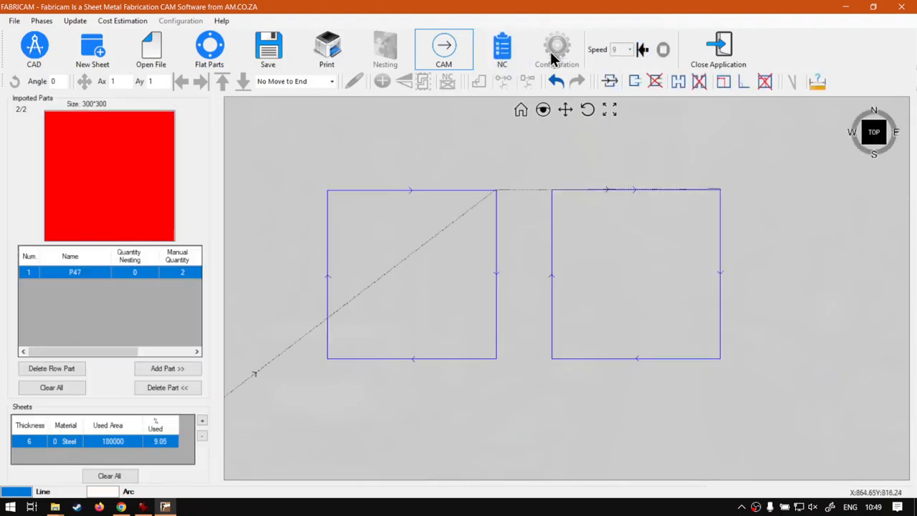
click(443, 46)
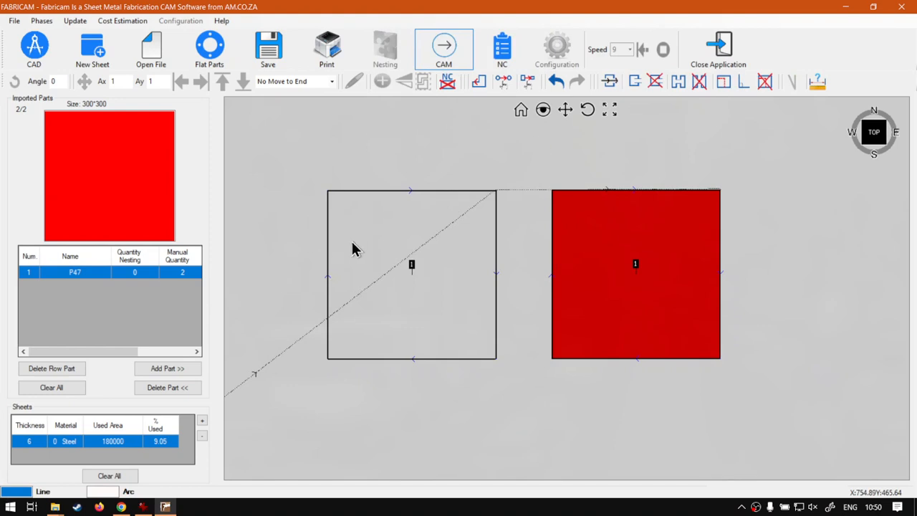
mouse_move(473, 94)
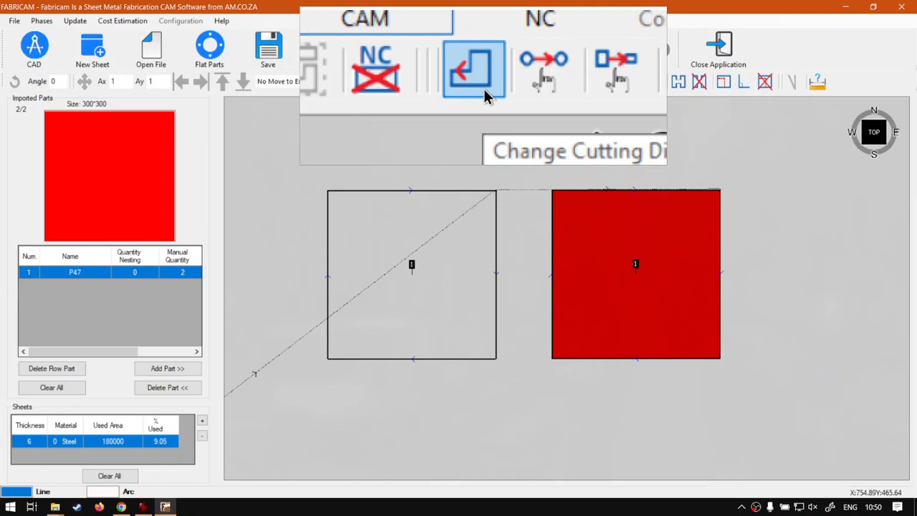
- In Change Cutting Direction, untick applying to all same-shaped parts and confirm clockwise external contour
click(468, 72)
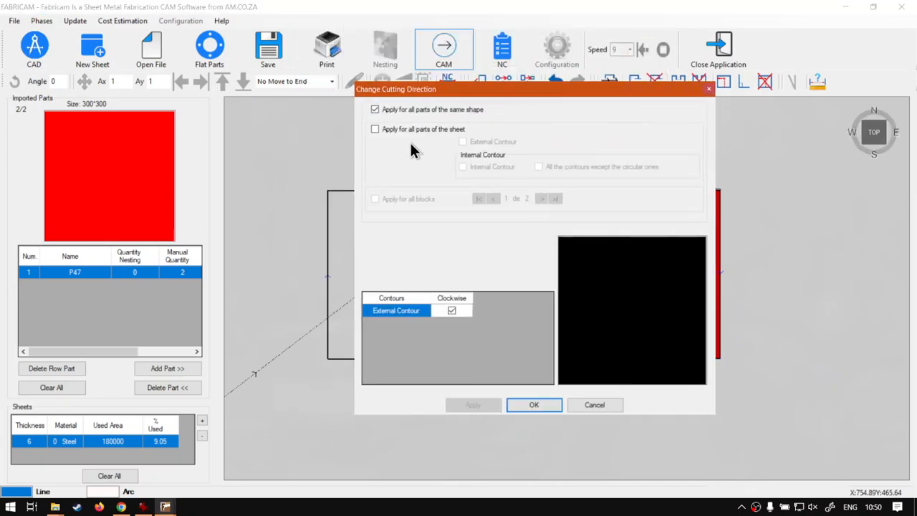
mouse_move(395, 181)
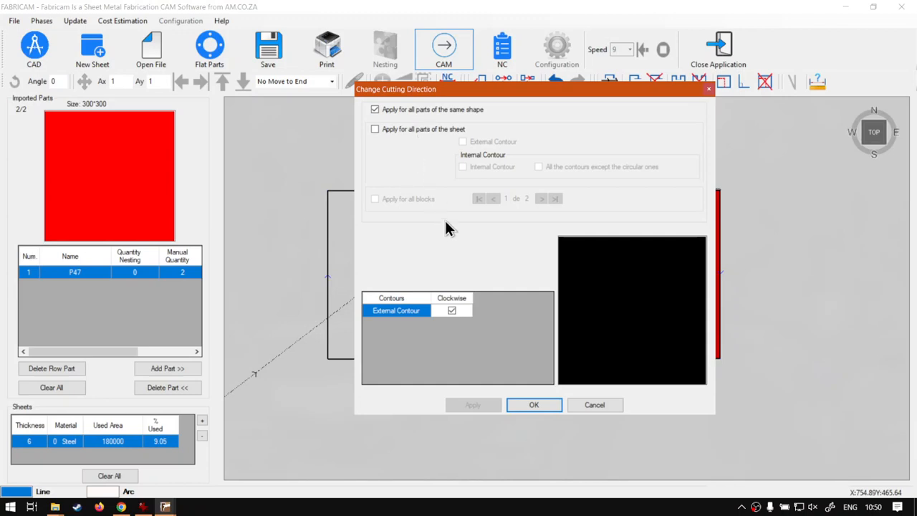
mouse_move(367, 266)
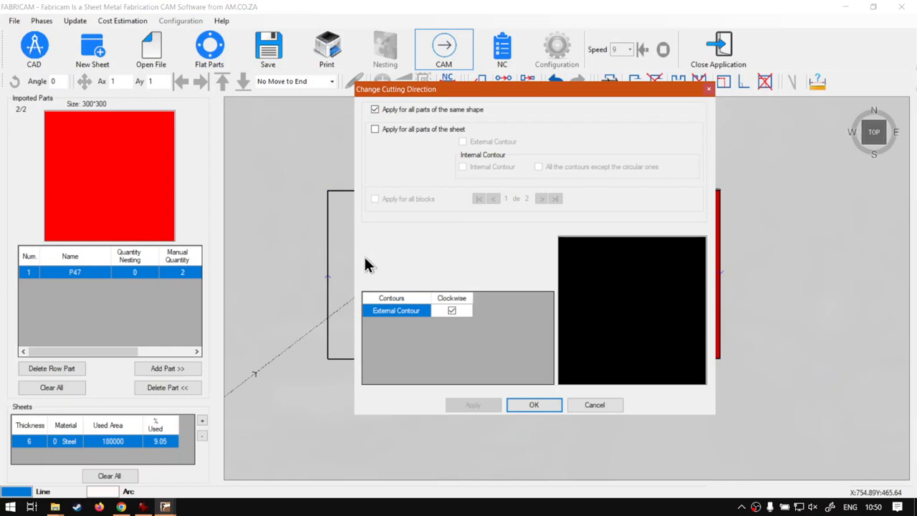
mouse_move(431, 257)
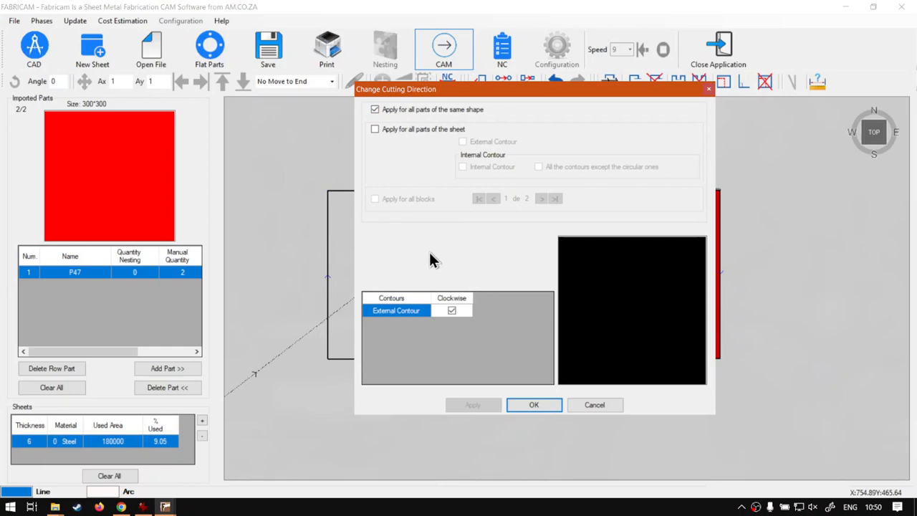
mouse_move(467, 180)
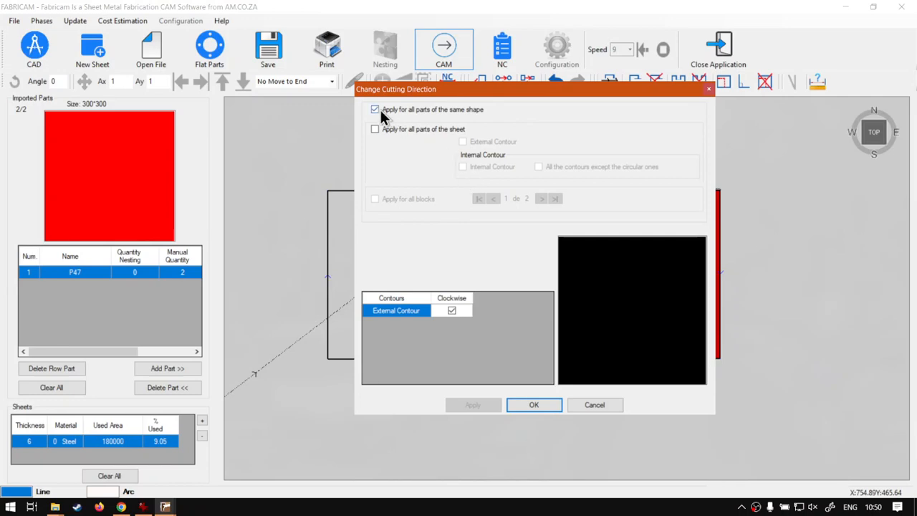
click(376, 109)
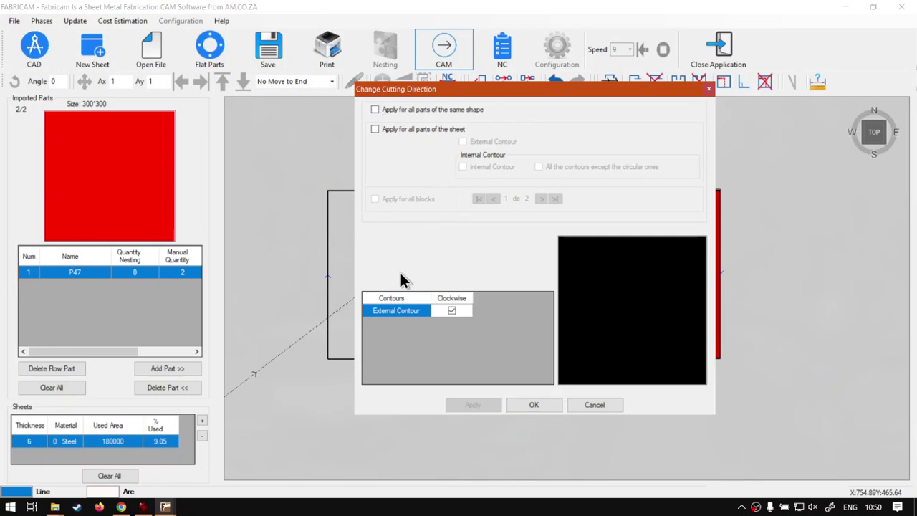
mouse_move(415, 284)
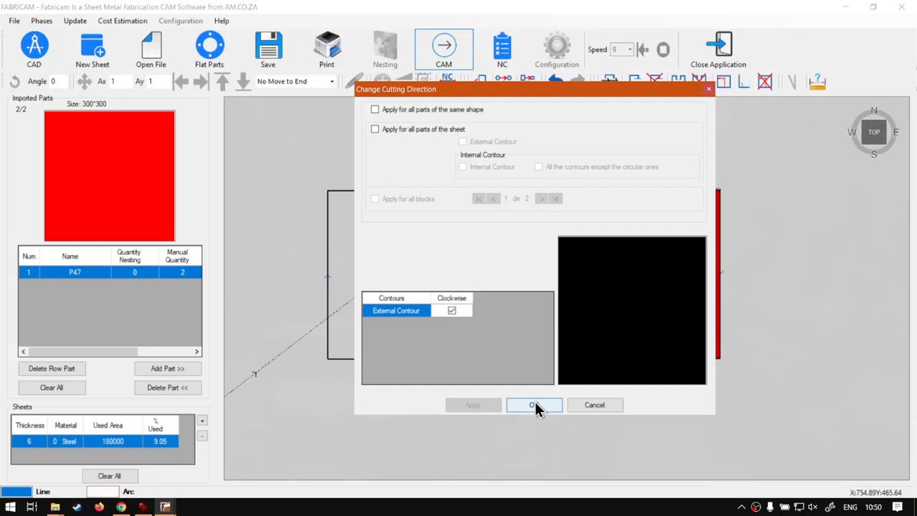
click(533, 404)
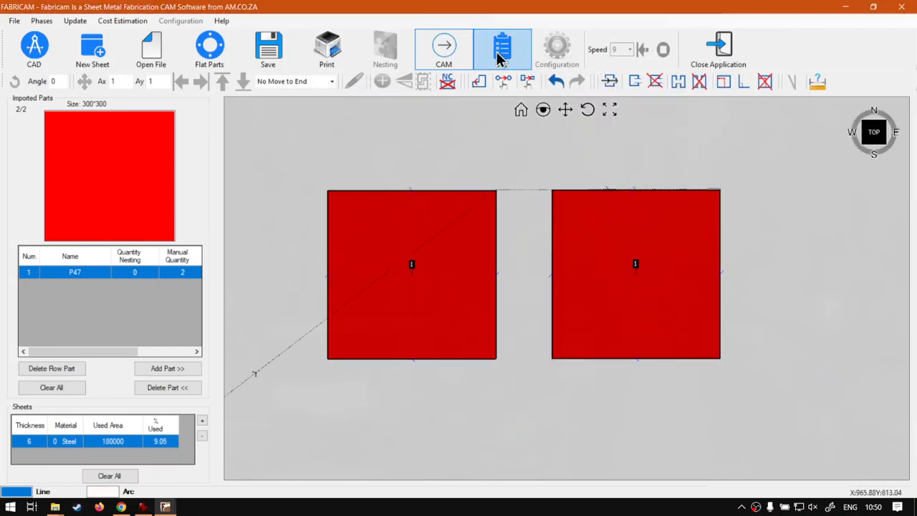
- Preview the NC toolpath for both squares, then return to the parts view
click(501, 49)
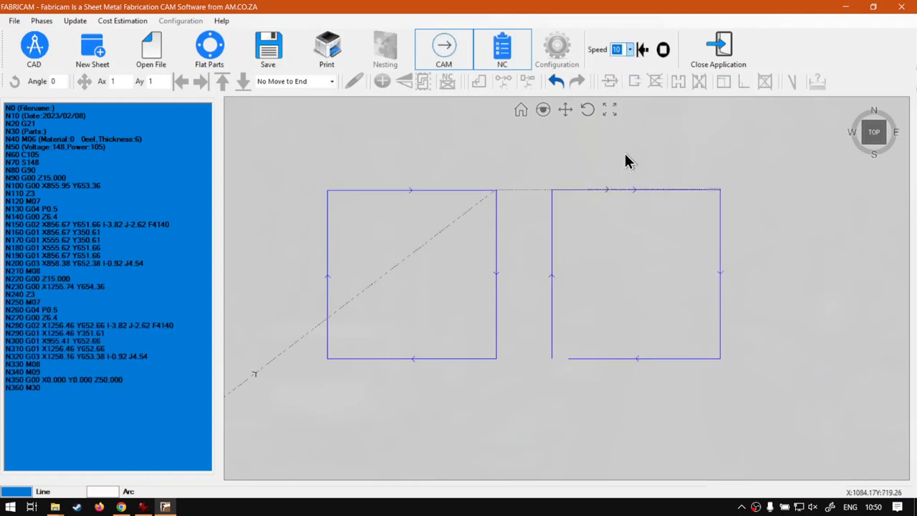
click(503, 48)
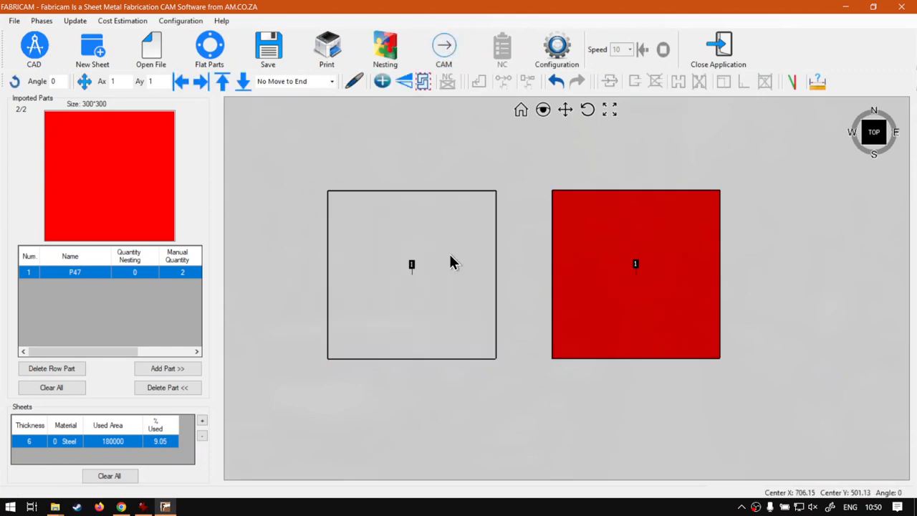
- Select the left square and toggle clockwise cutting for its external contour
click(443, 45)
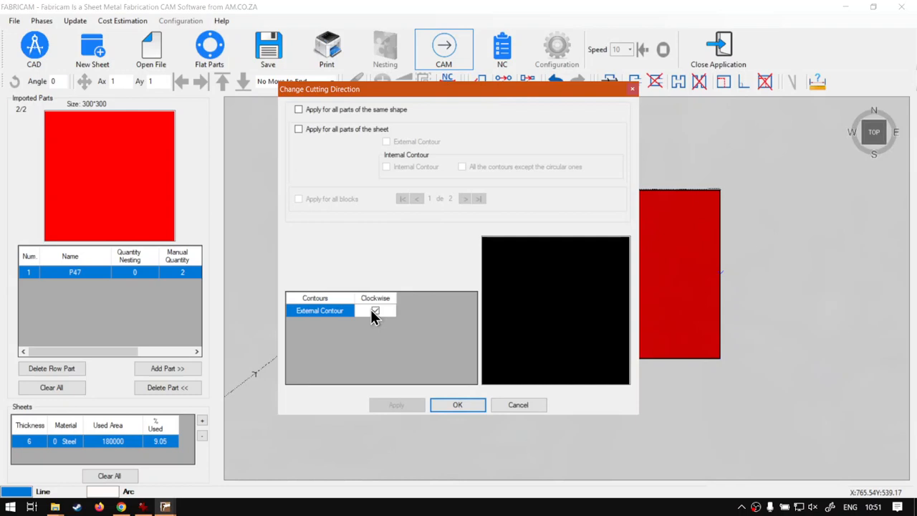
click(376, 310)
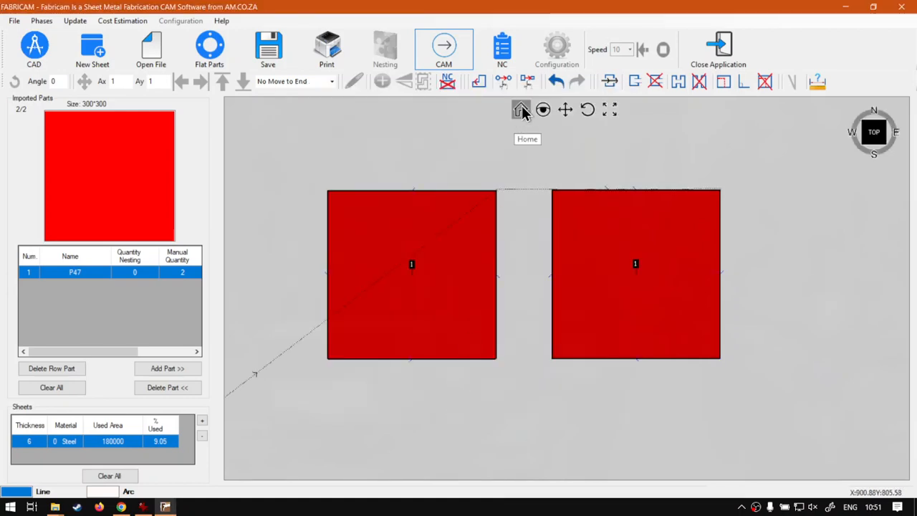
- Regenerate the NC preview, run the simulation at speed 9 from the start, then leave the preview
click(500, 49)
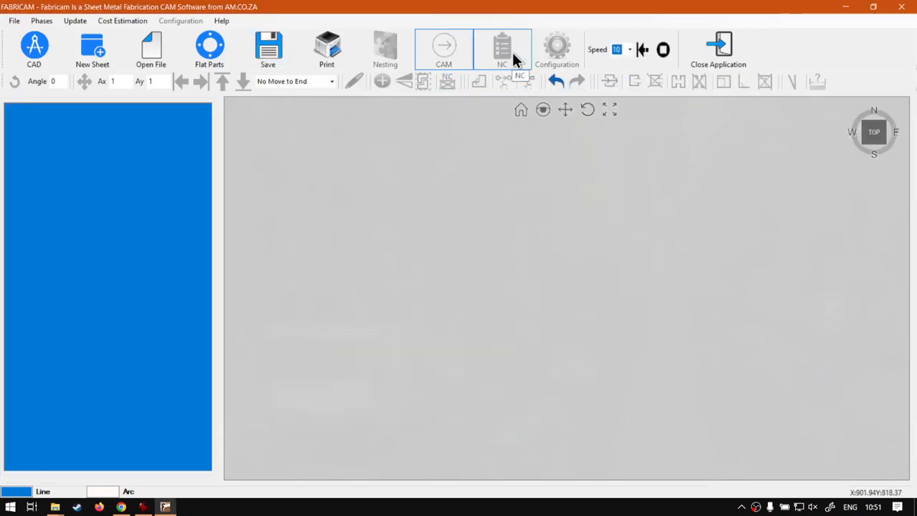
click(501, 49)
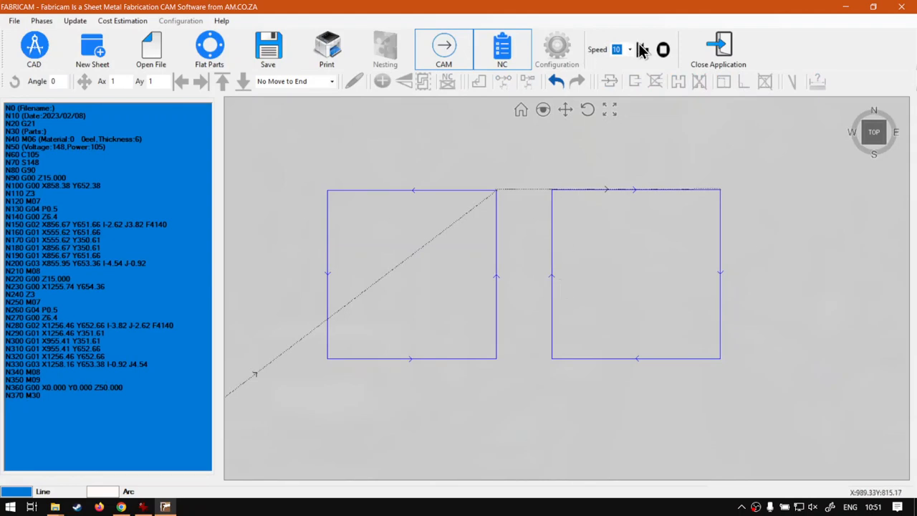
click(631, 49)
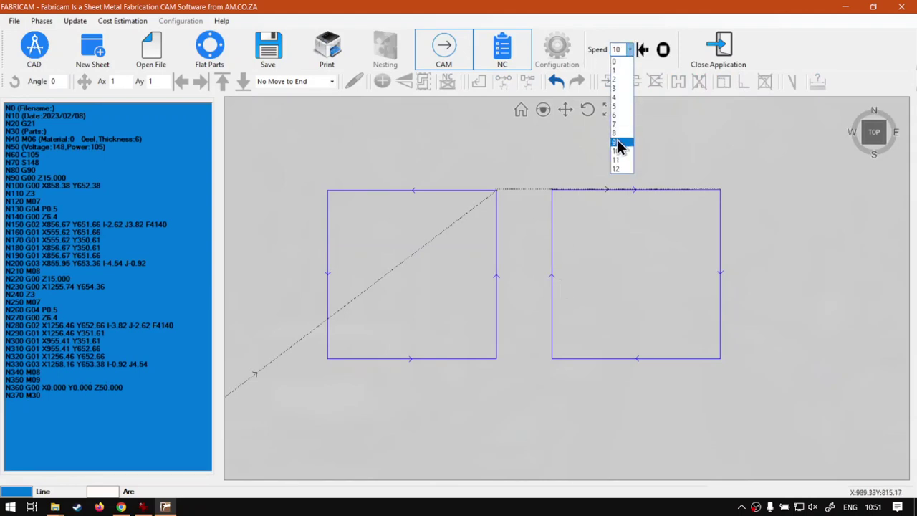
click(616, 142)
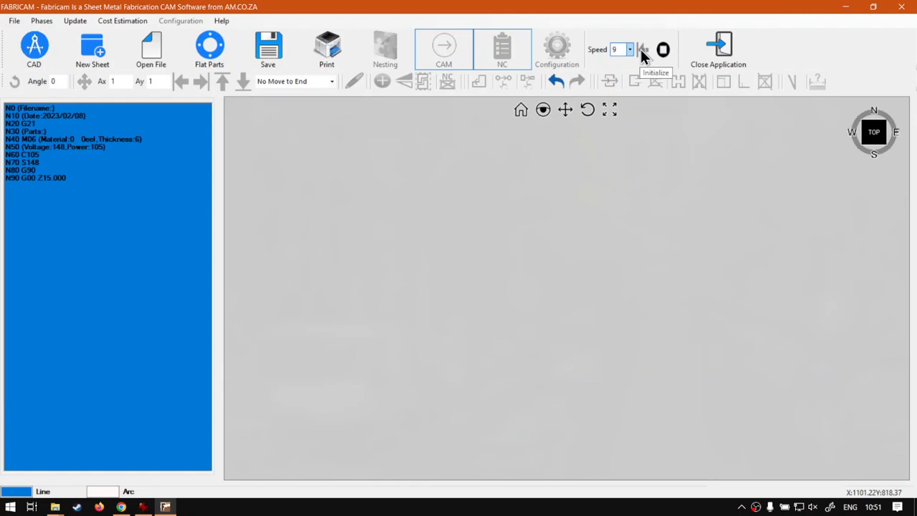
click(645, 49)
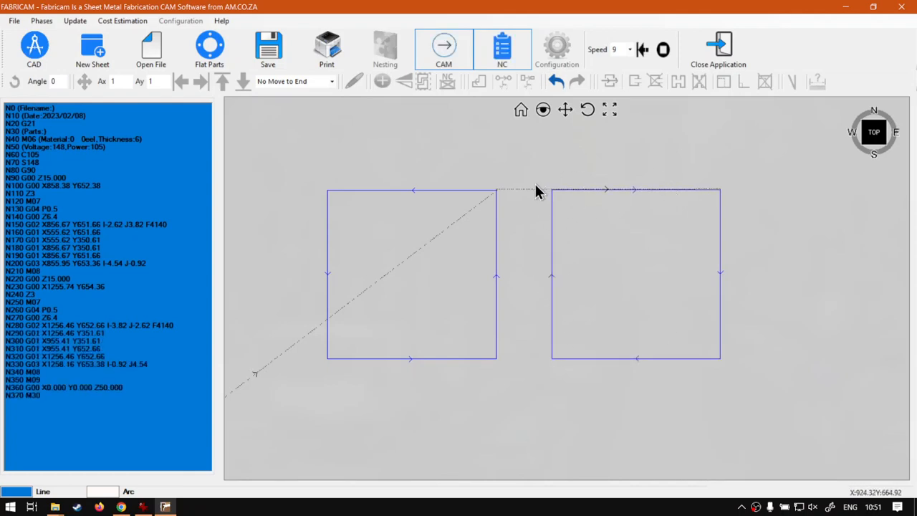
mouse_move(445, 156)
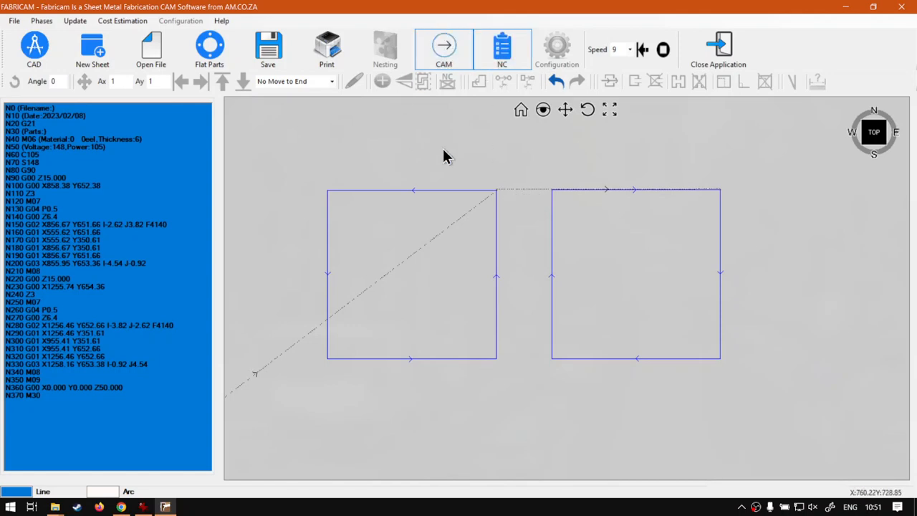
mouse_move(515, 158)
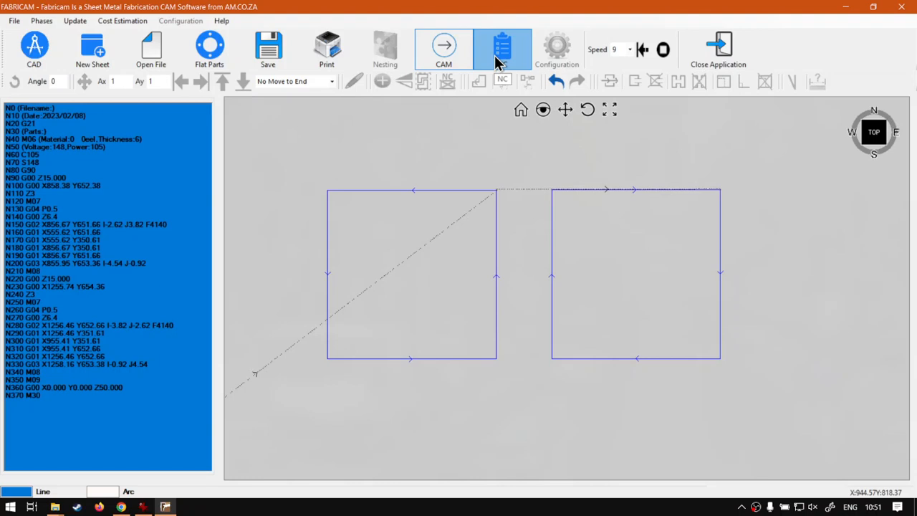
click(384, 49)
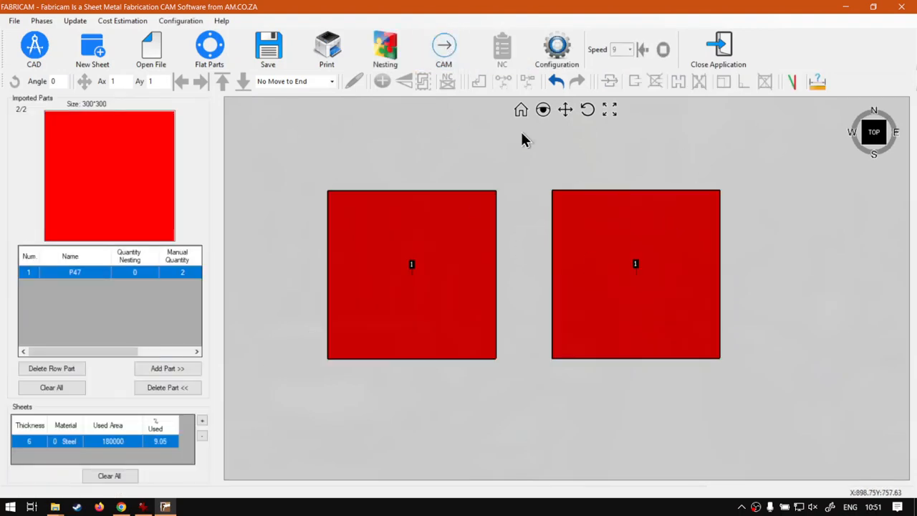
- From CAM regenerate the NC preview, review the direction arrows, then go back to the nesting stage
click(443, 48)
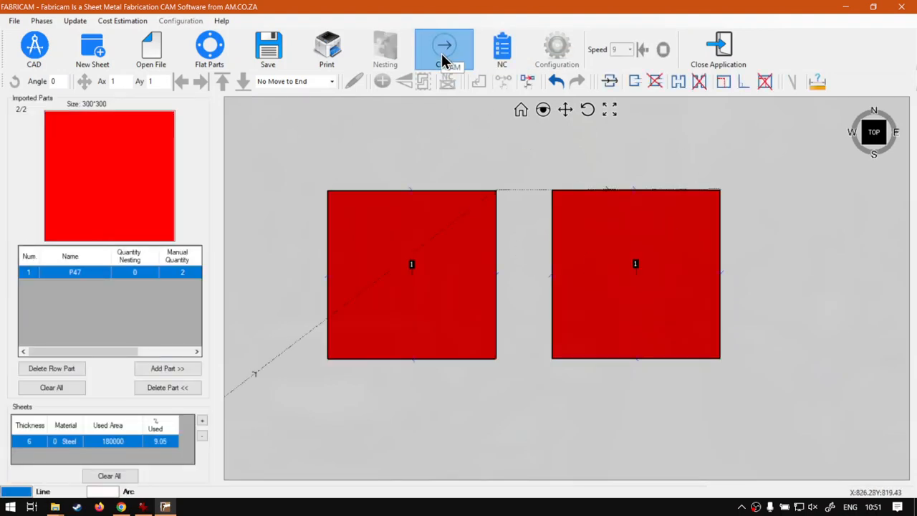
click(498, 49)
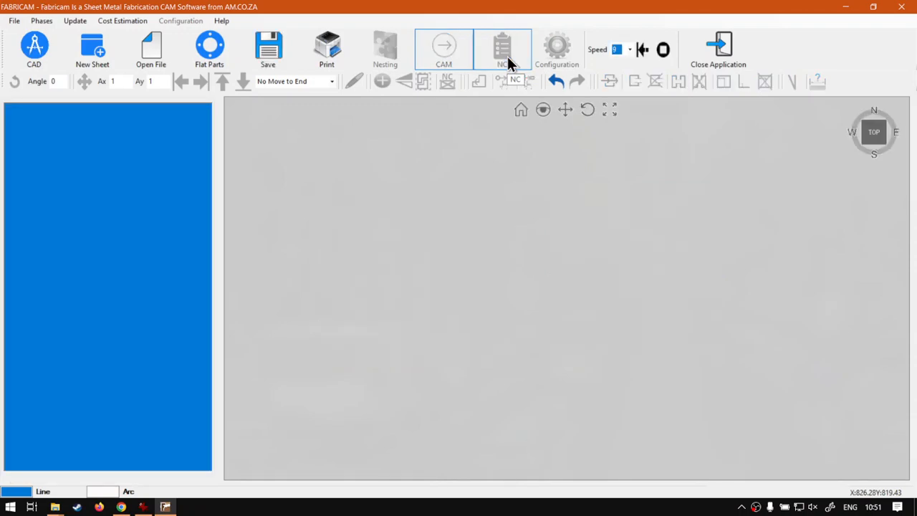
click(502, 46)
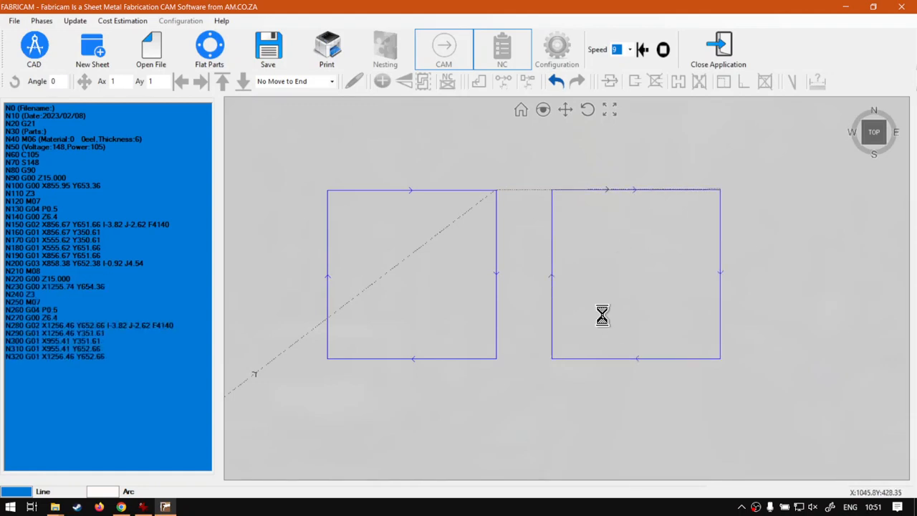
click(501, 49)
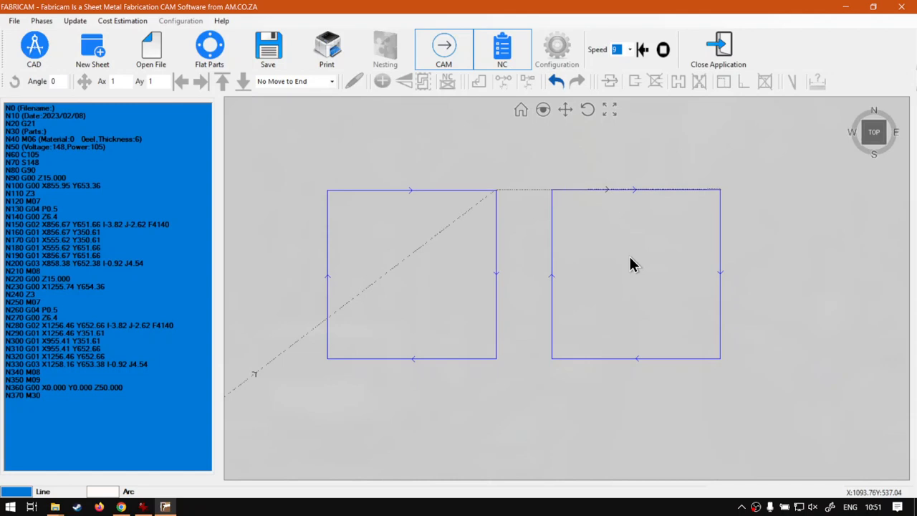
mouse_move(633, 261)
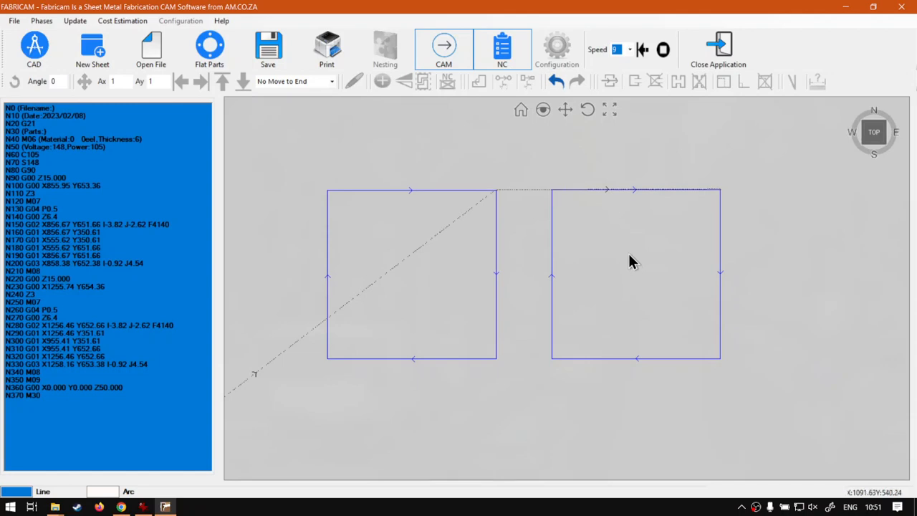
mouse_move(502, 345)
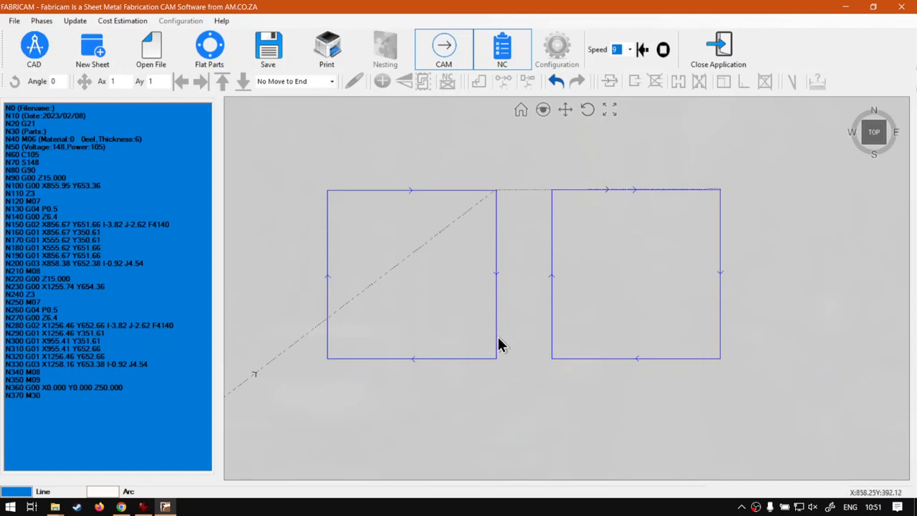
mouse_move(482, 324)
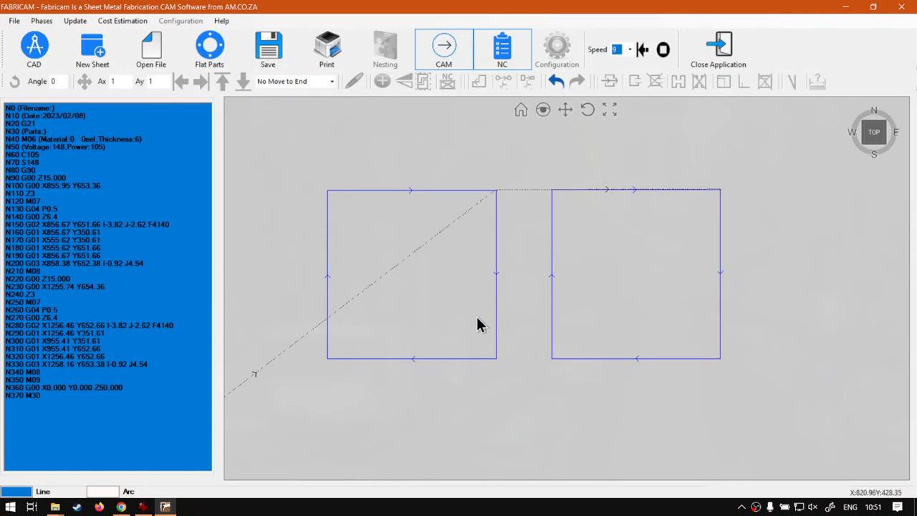
mouse_move(558, 200)
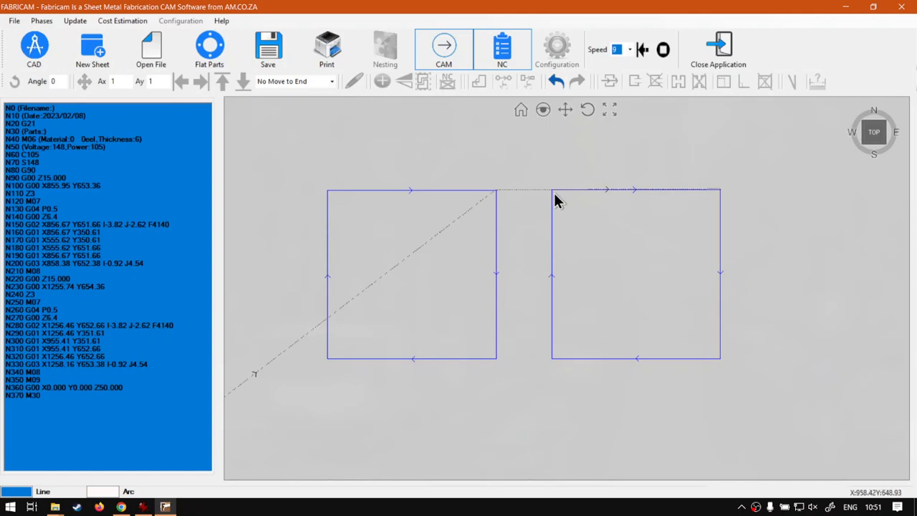
mouse_move(599, 324)
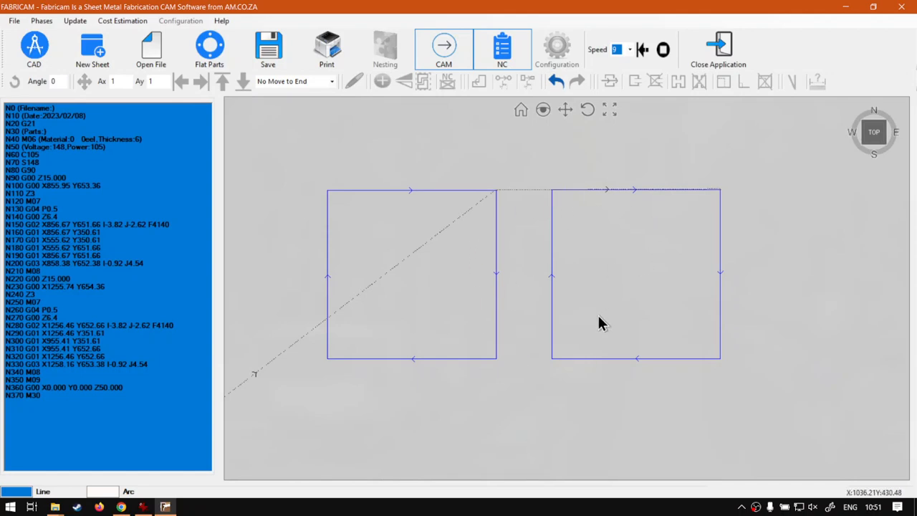
mouse_move(635, 328)
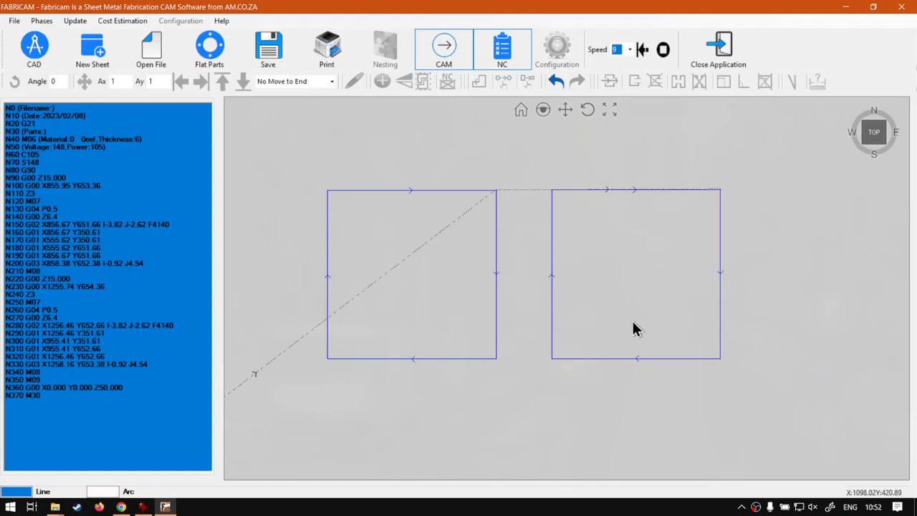
click(441, 46)
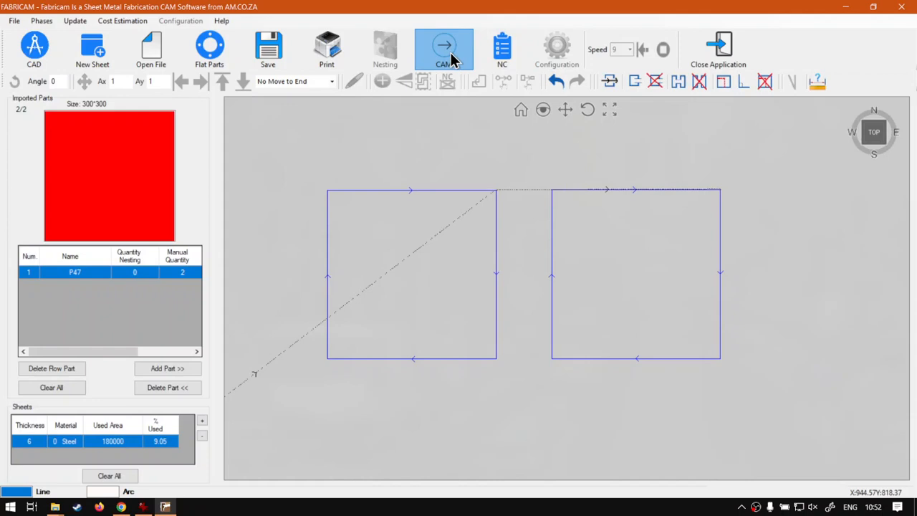
click(444, 49)
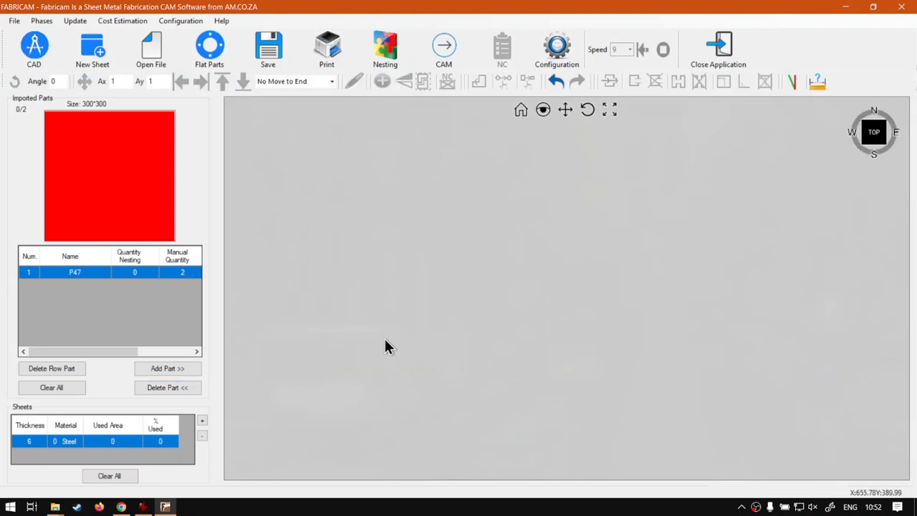
- Add ring part P14 with D2 200 and D1 300, nesting quantity 2, to the imported parts
click(209, 49)
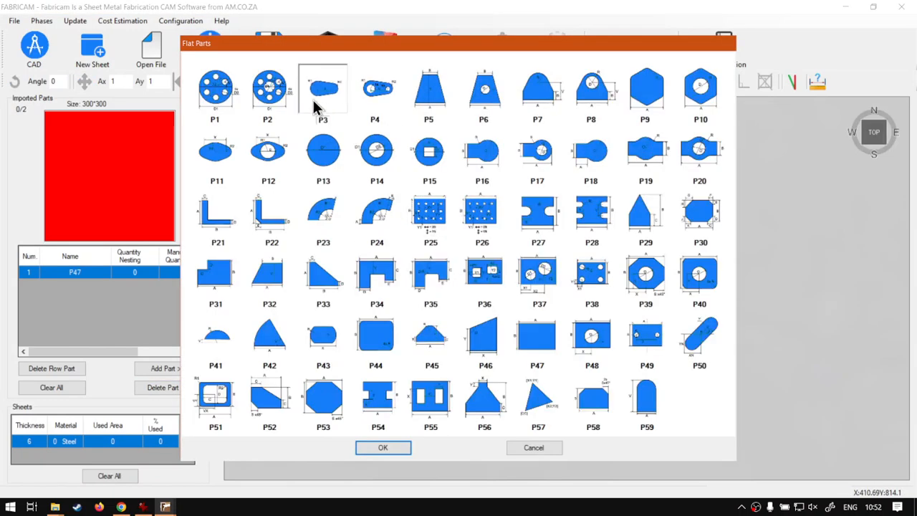
click(375, 151)
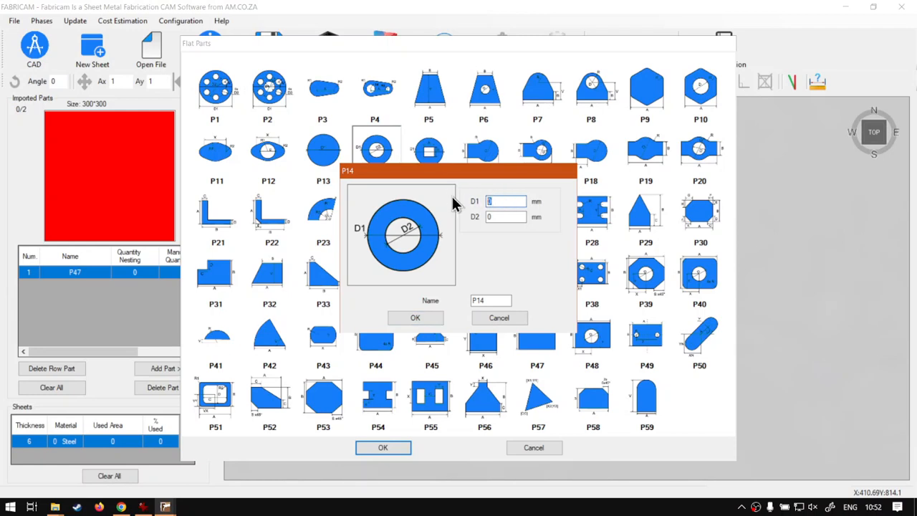
text(200)
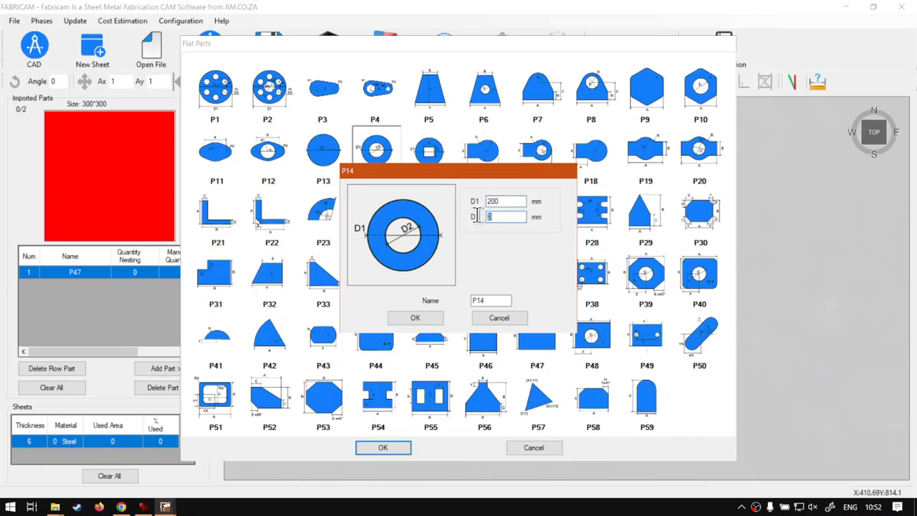
text(300)
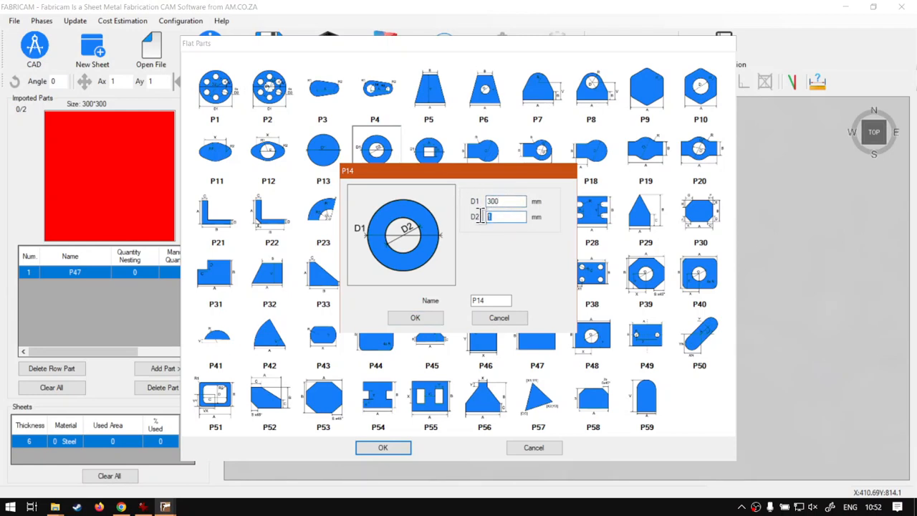
click(416, 318)
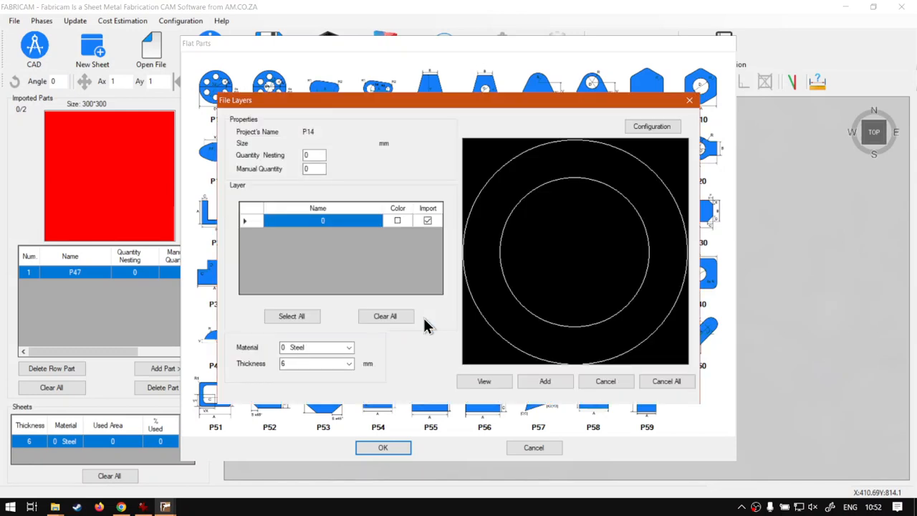
click(314, 155)
text(2)
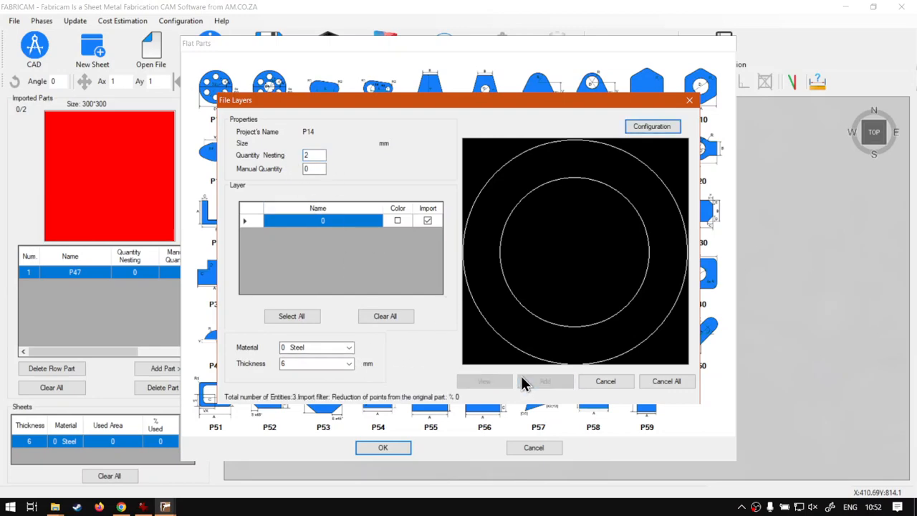
click(383, 447)
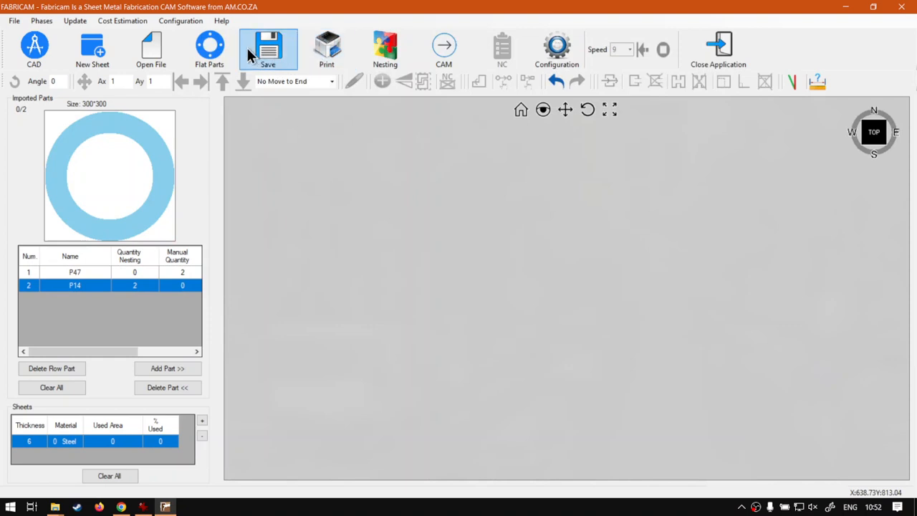
- Add a second P14 ring with D1 350 and D2 253 to the imported parts
click(209, 49)
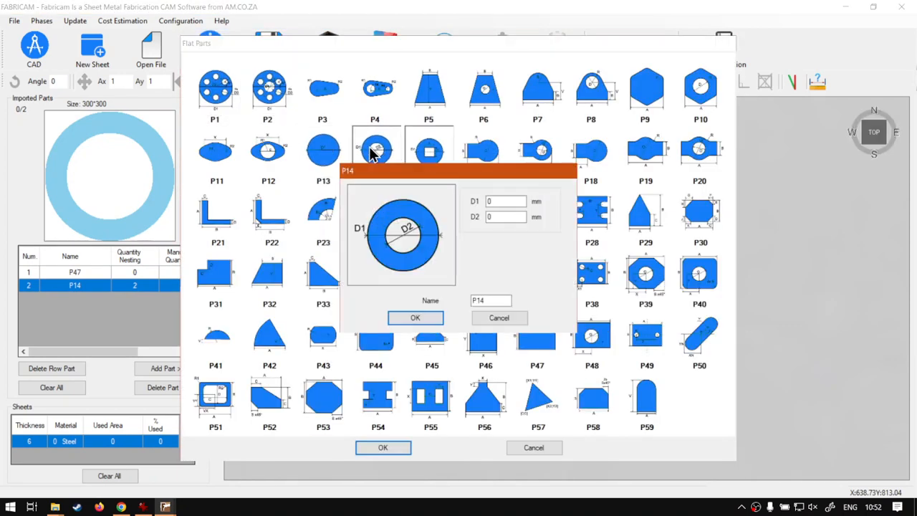
click(505, 200)
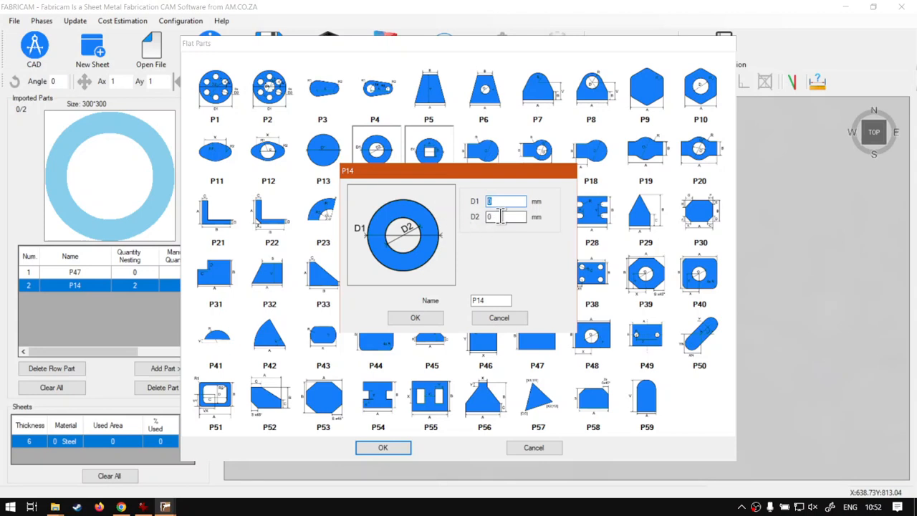
text(350)
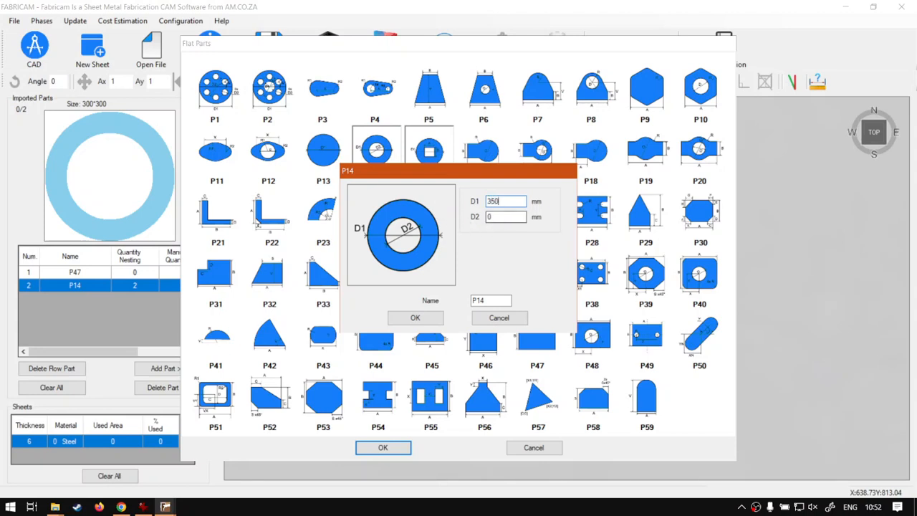
text(253)
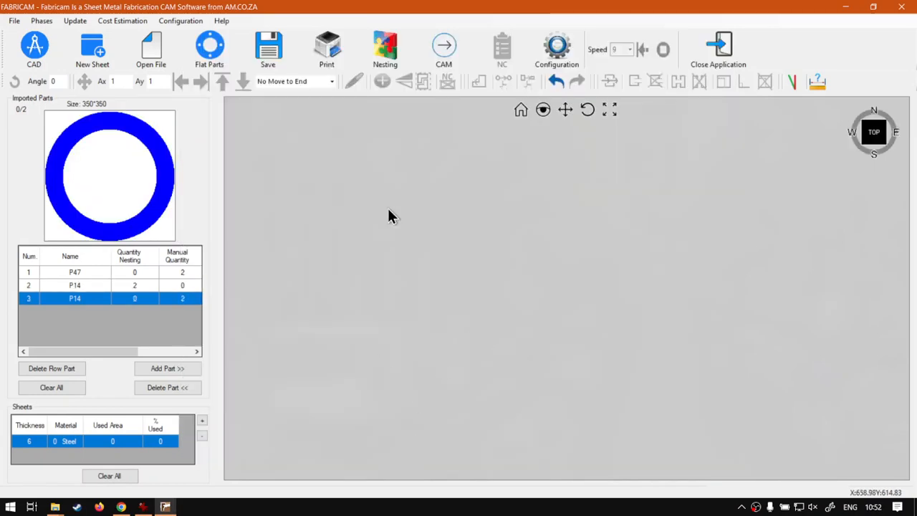
- Run and accept nesting for both ring sizes, place the larger rings, and generate CAM cutting paths
click(384, 43)
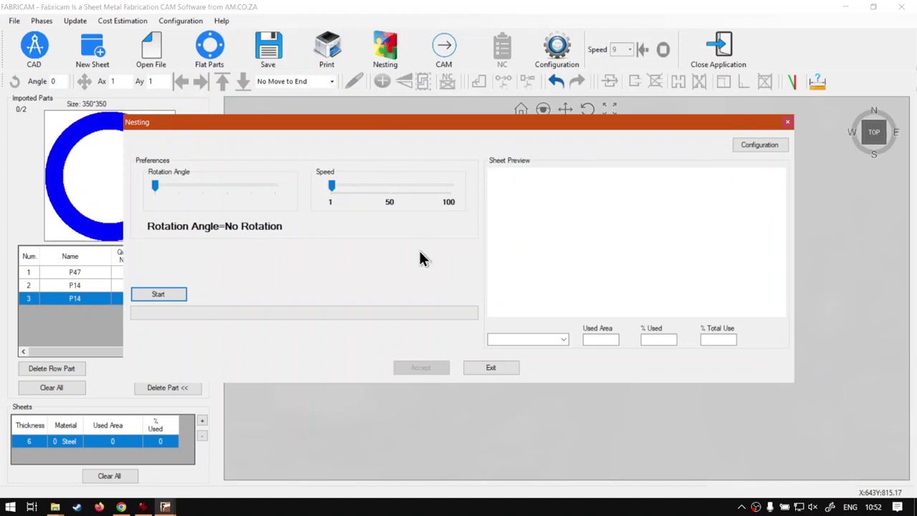
click(158, 293)
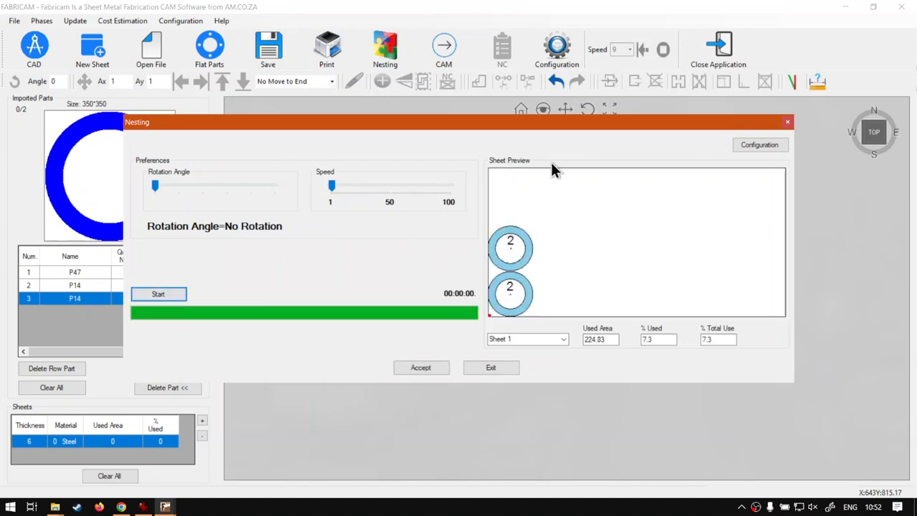
click(421, 367)
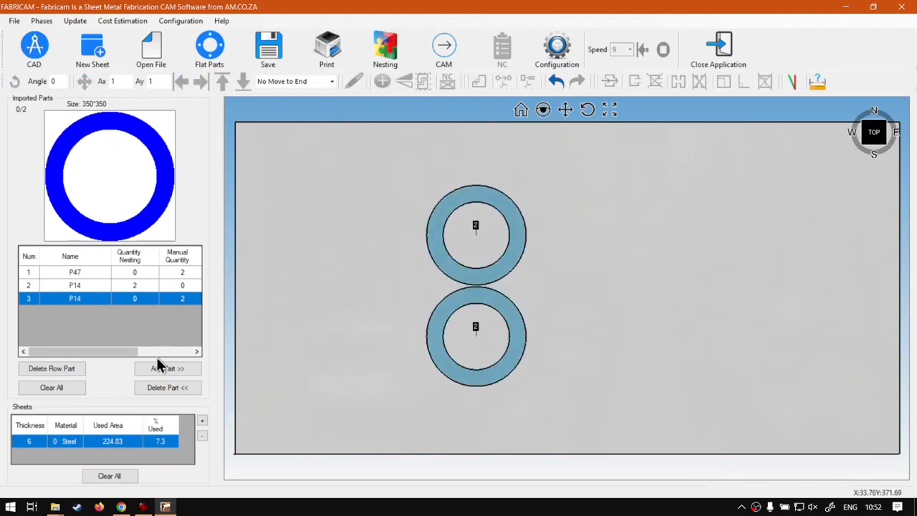
mouse_move(158, 379)
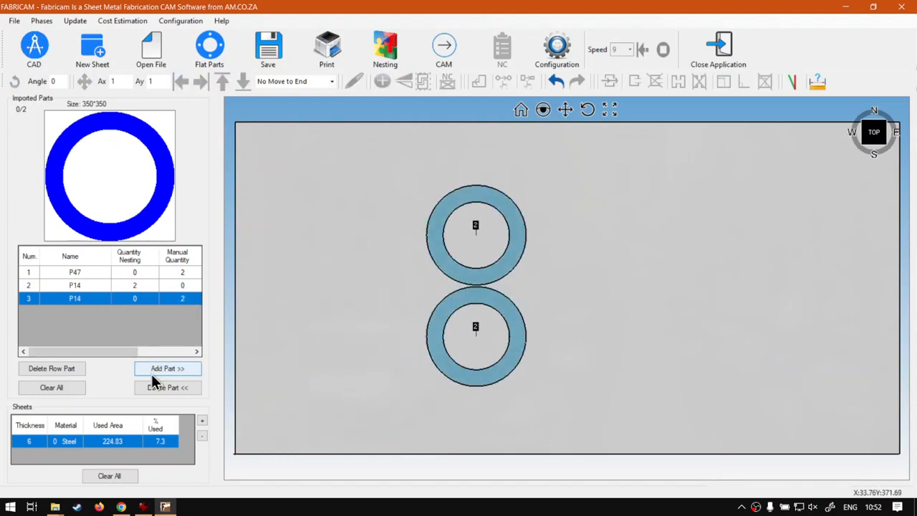
click(167, 369)
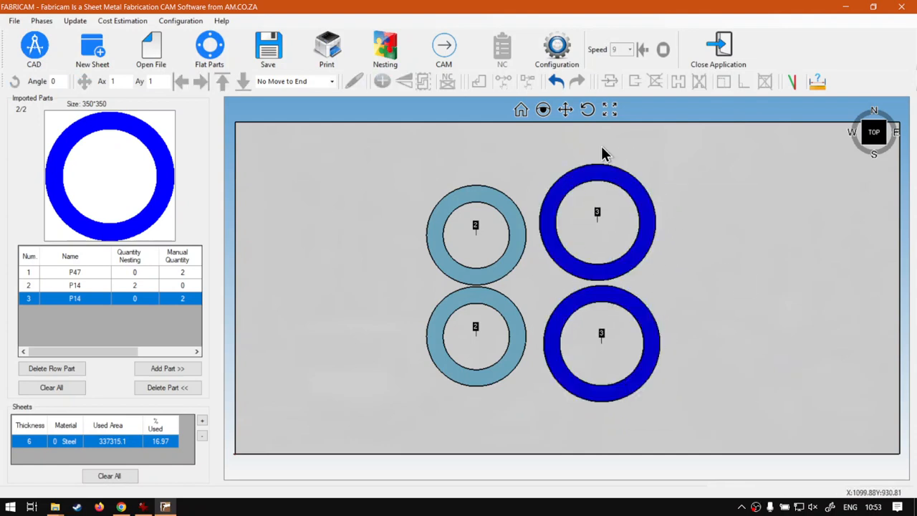
click(443, 46)
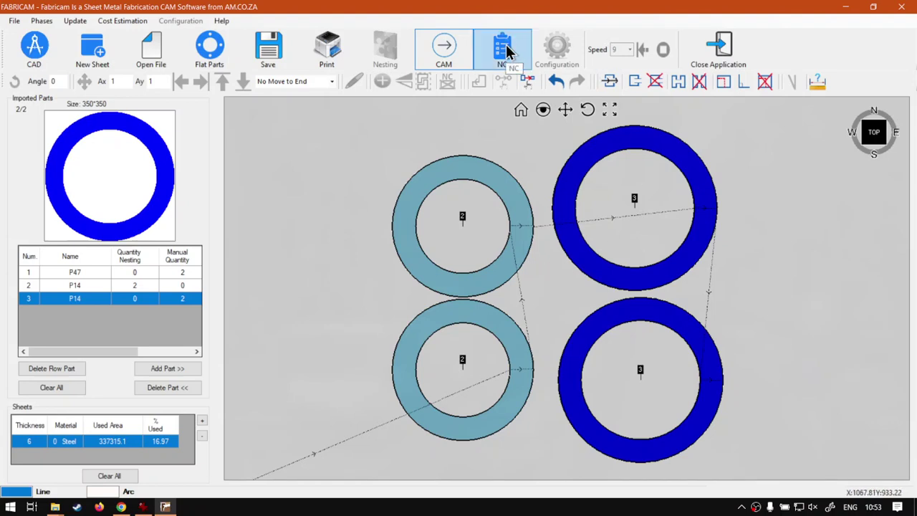
- Preview the NC program and toolpath for the four nested rings, then return to the cutting-path view
click(499, 49)
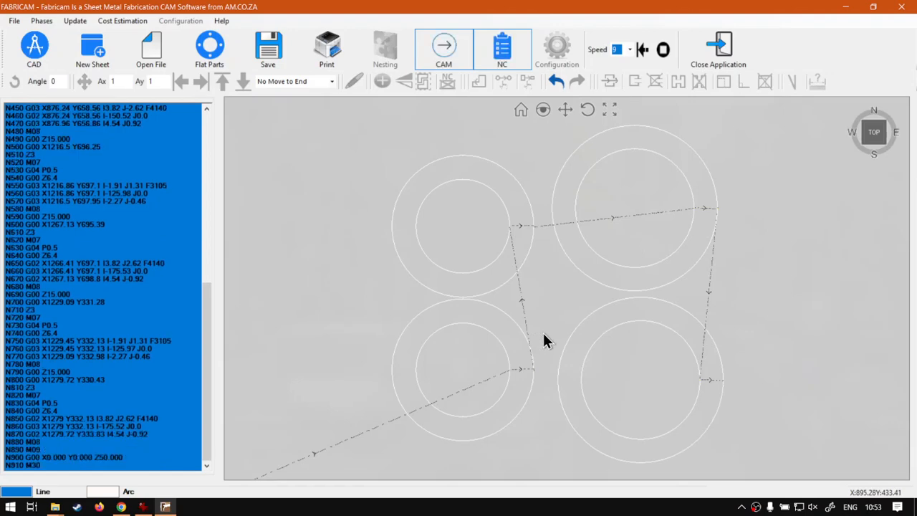
mouse_move(657, 258)
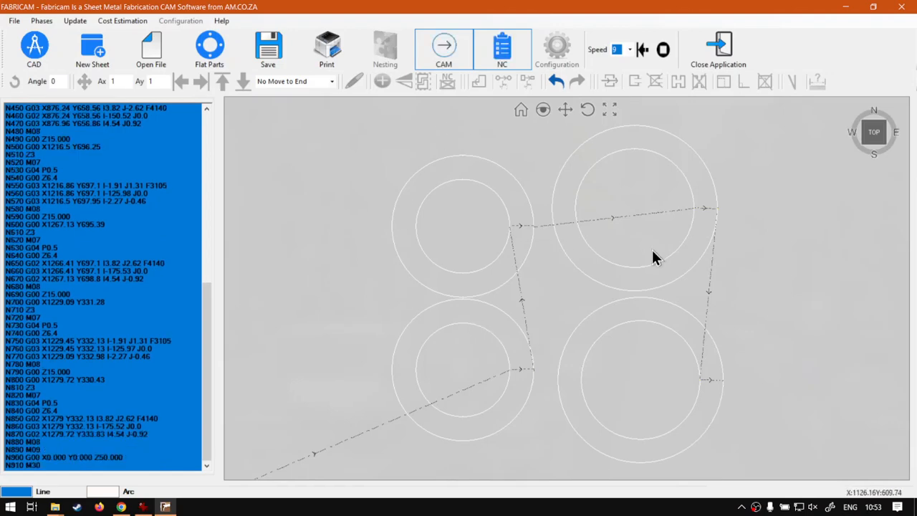
click(444, 46)
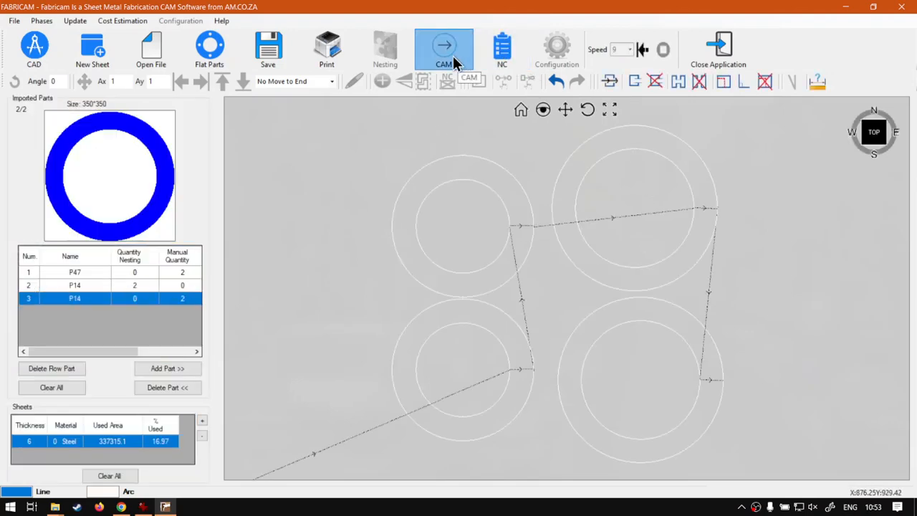
- Set Internal Contour1 of a ring to cut clockwise in Change Cutting Direction and confirm
click(444, 46)
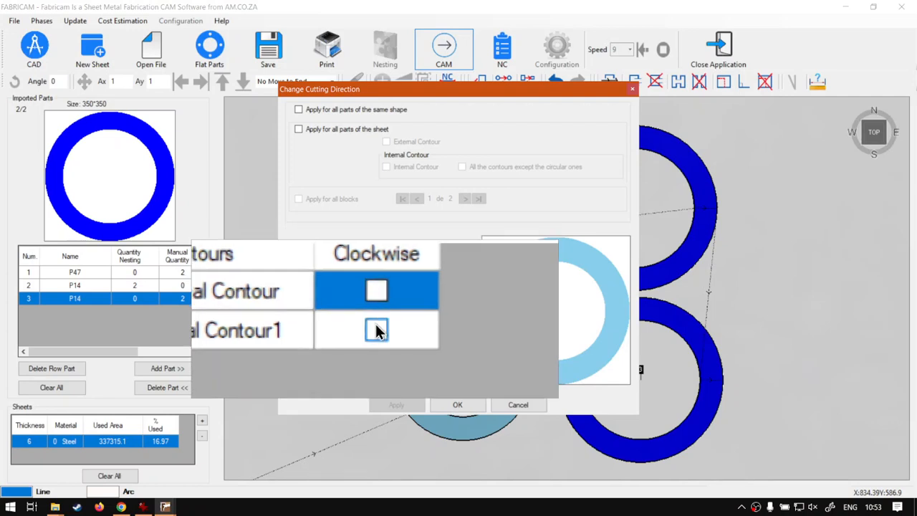
click(375, 330)
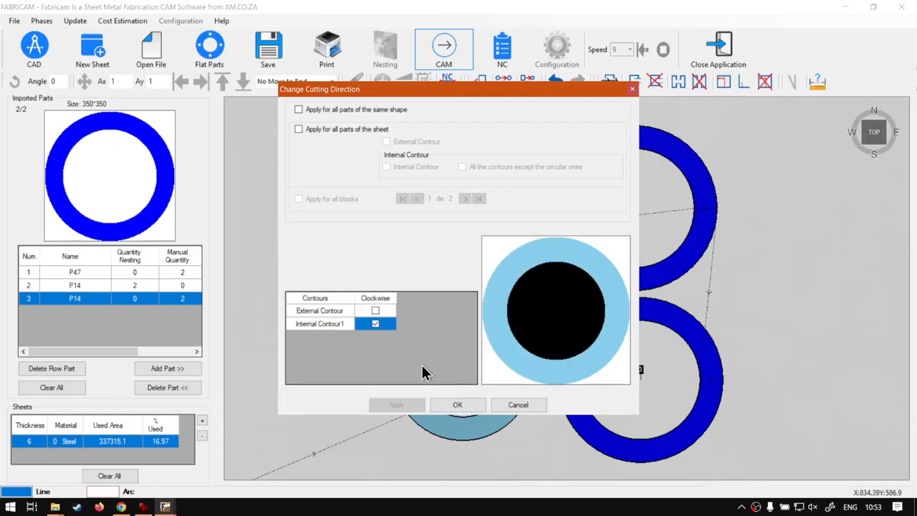
click(458, 404)
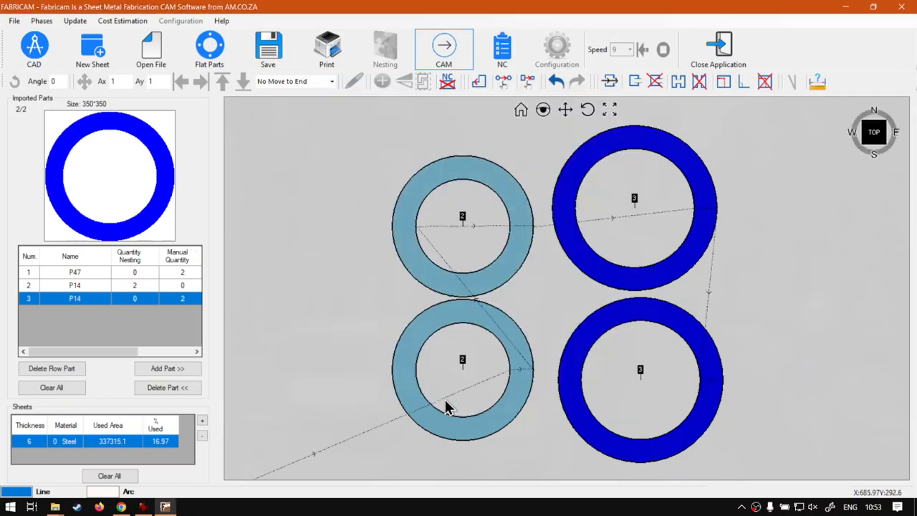
- Regenerate the toolpath and replay the NC simulation to verify the rings' cutting directions
click(502, 49)
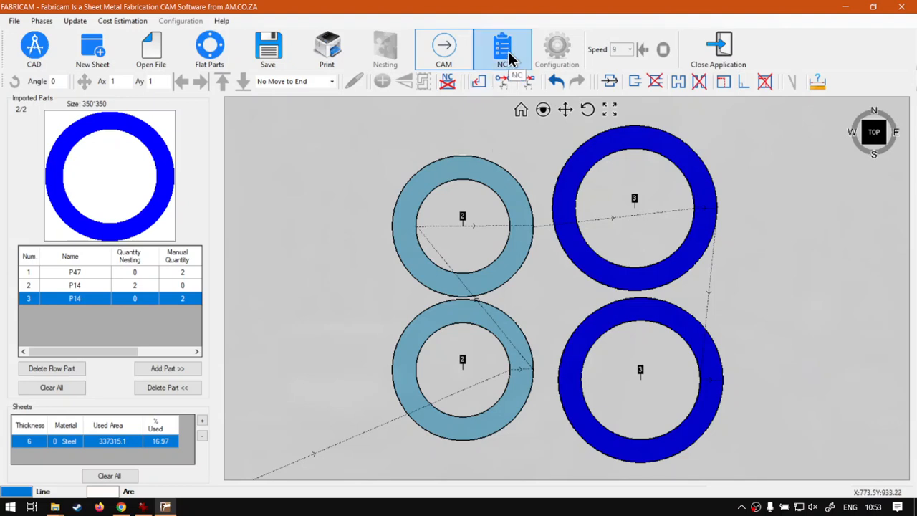
click(499, 47)
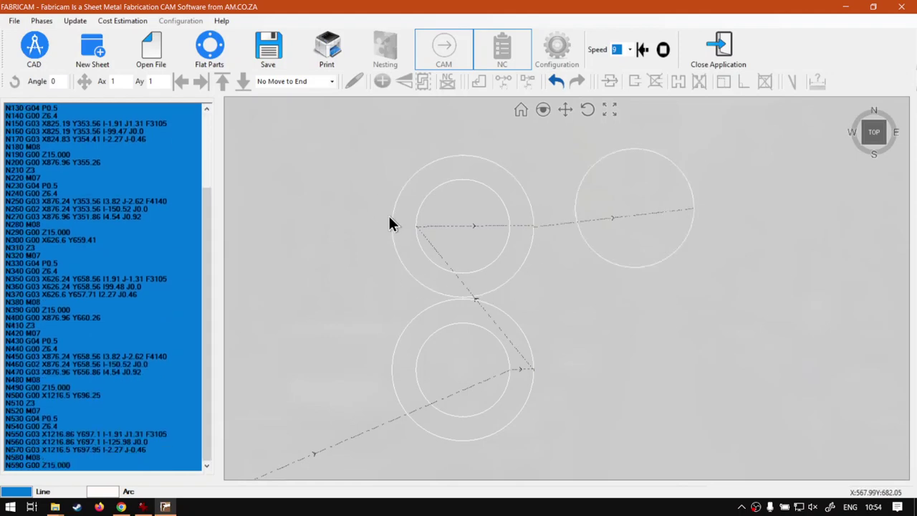
scroll(down, 3)
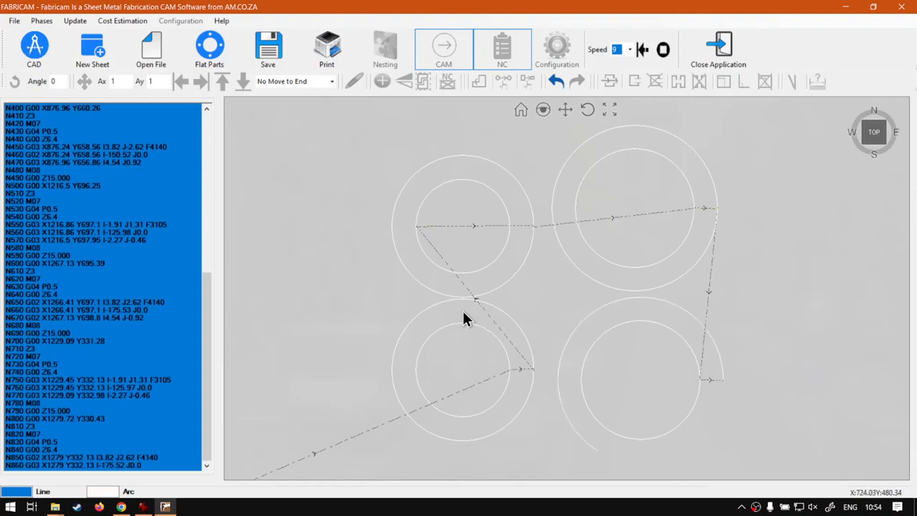
scroll(down, 3)
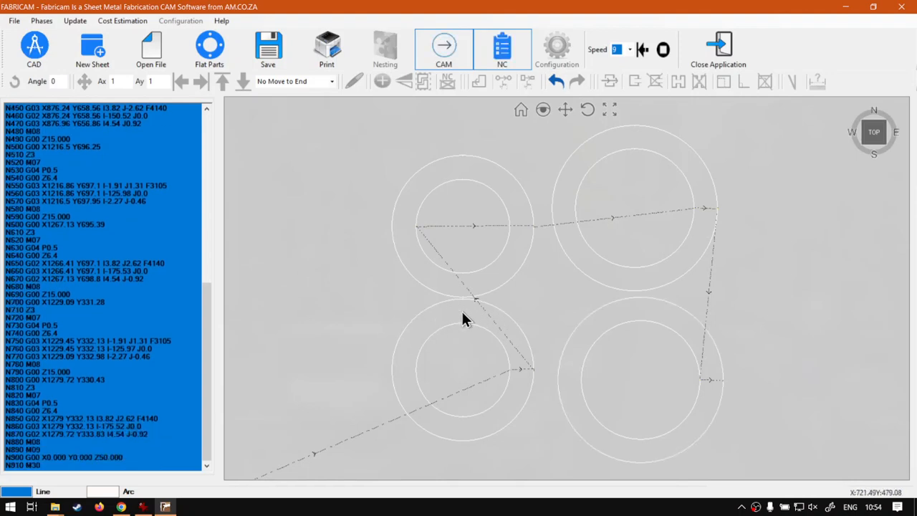
mouse_move(673, 315)
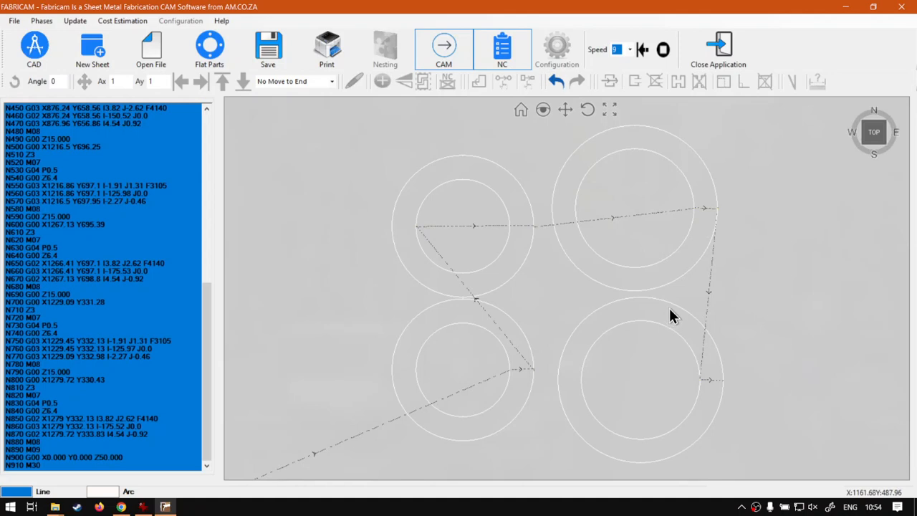
mouse_move(670, 218)
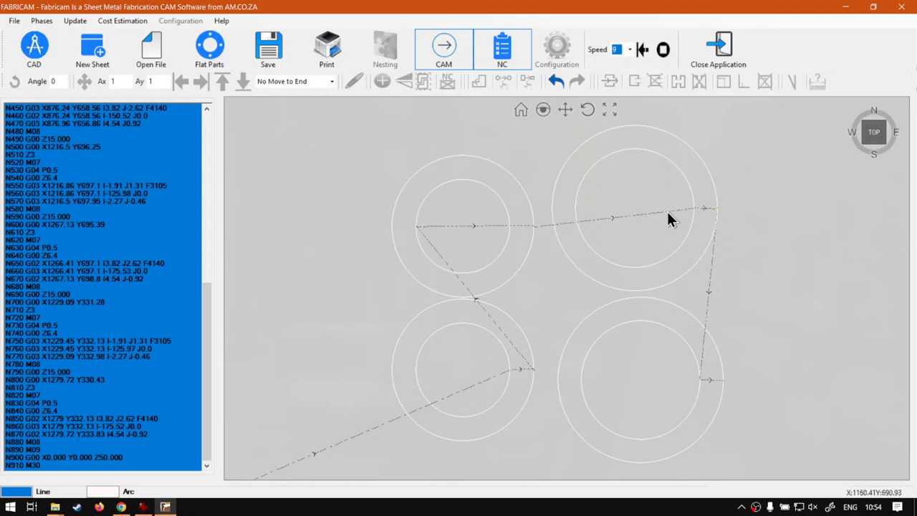
mouse_move(682, 245)
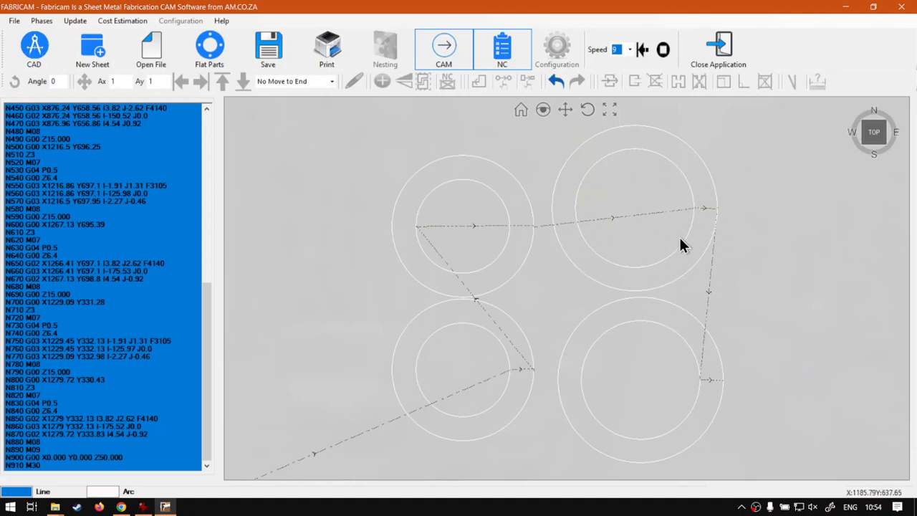
mouse_move(576, 138)
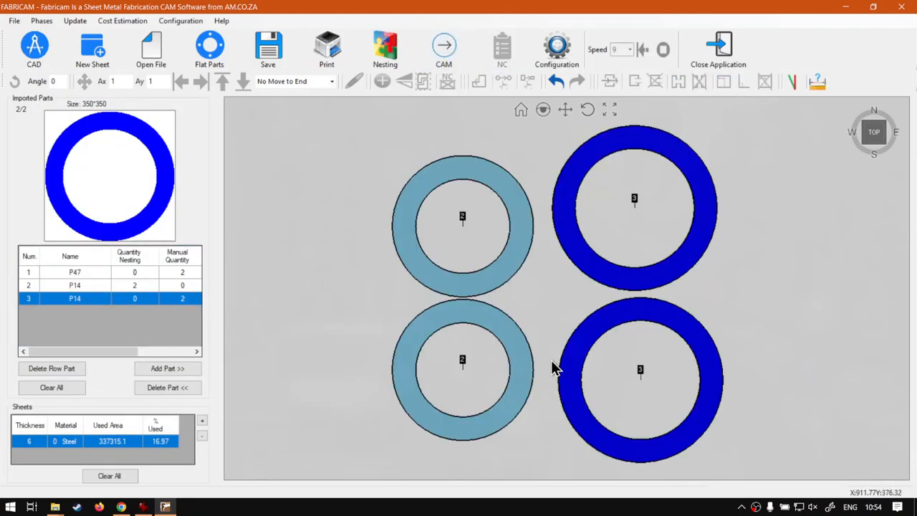
mouse_move(551, 367)
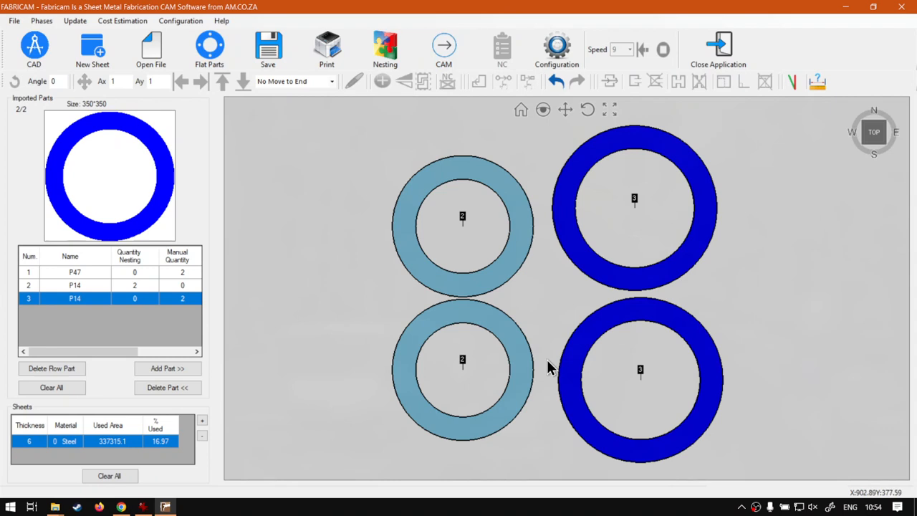
mouse_move(553, 310)
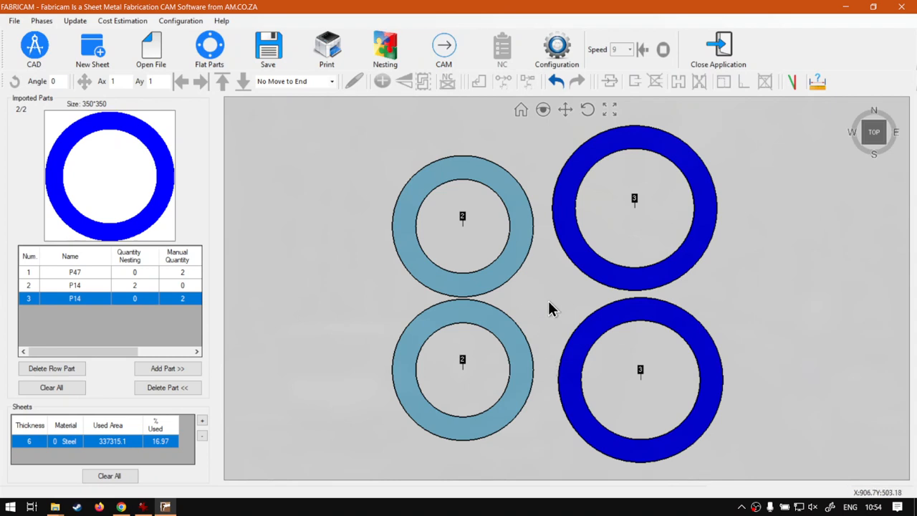
mouse_move(396, 103)
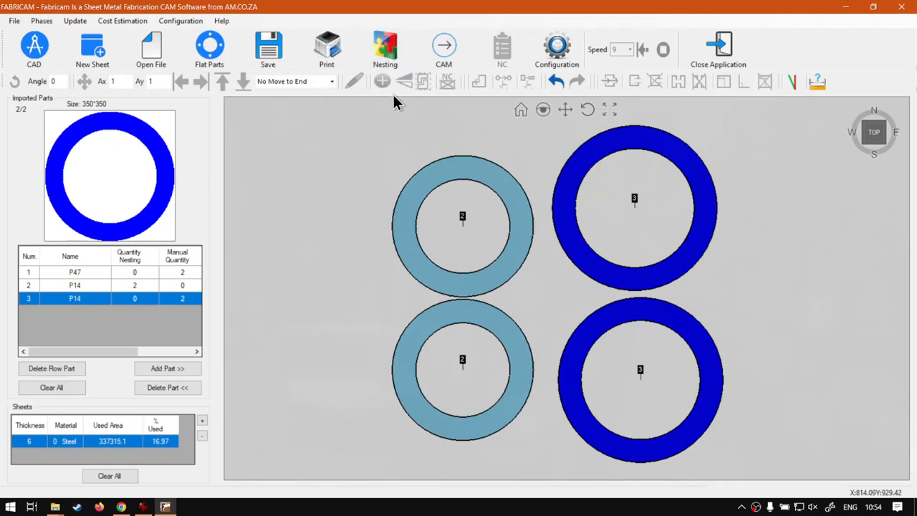
mouse_move(444, 51)
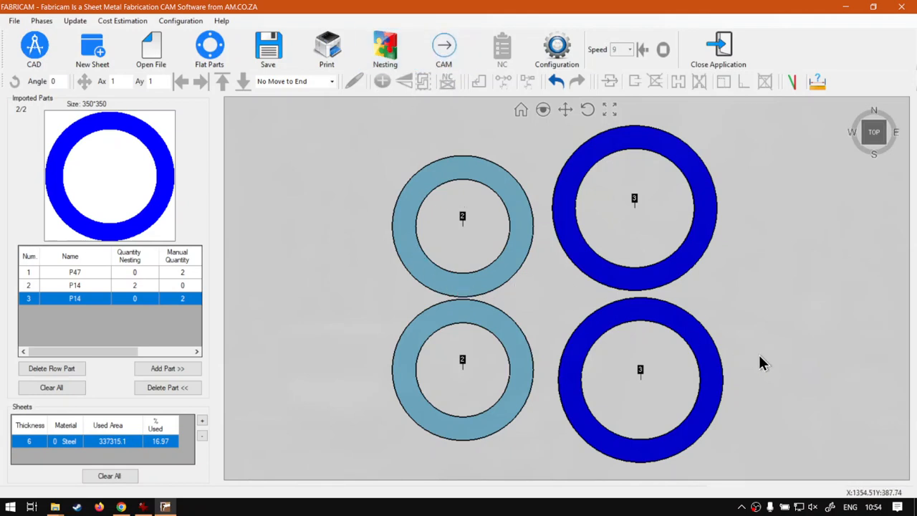
mouse_move(768, 370)
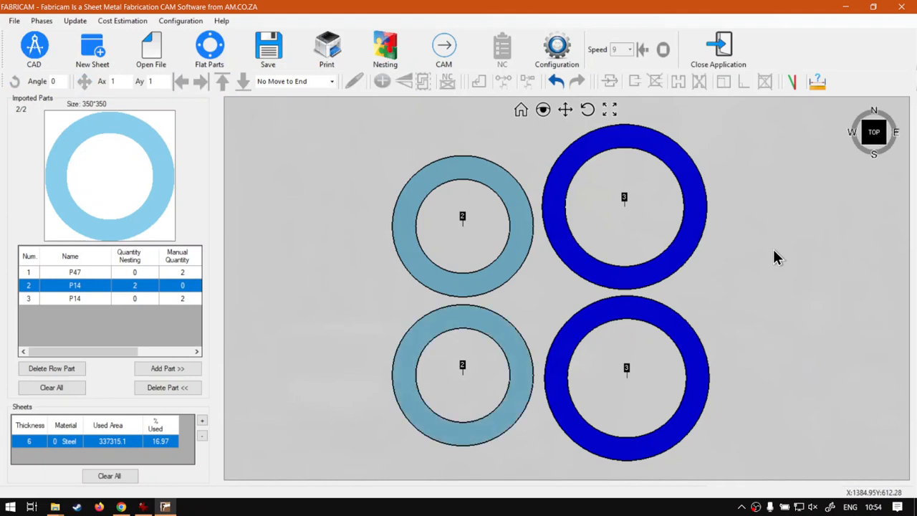
mouse_move(774, 255)
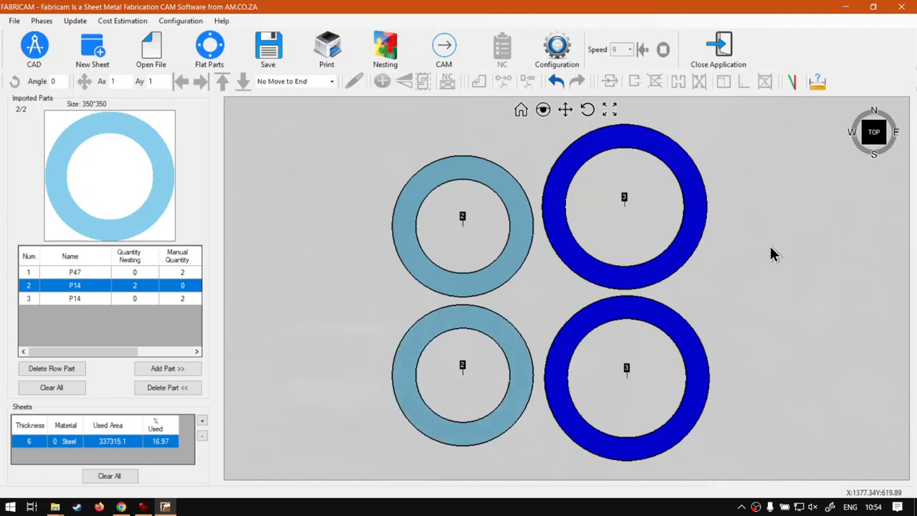
mouse_move(527, 269)
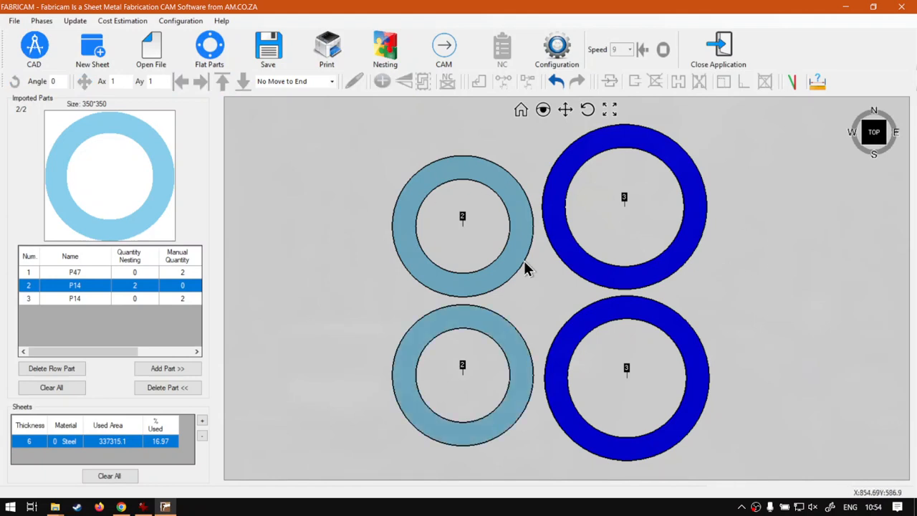
mouse_move(432, 206)
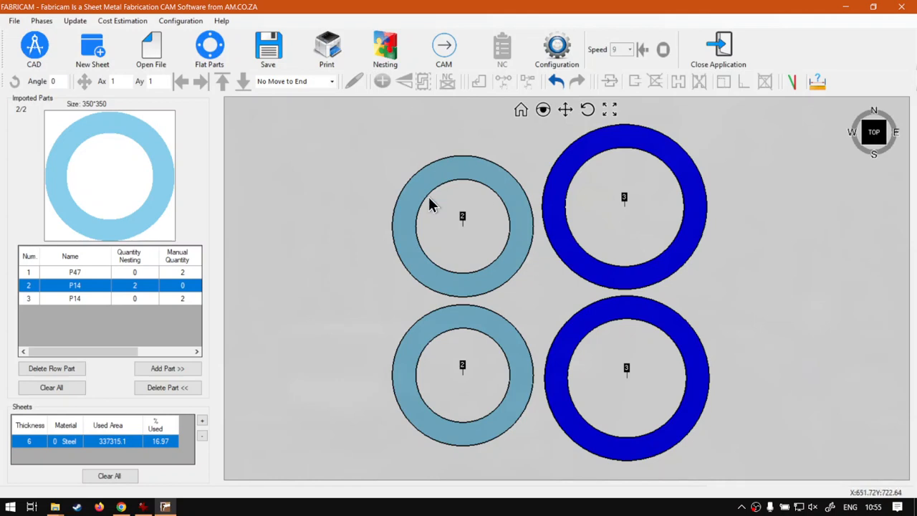
mouse_move(389, 255)
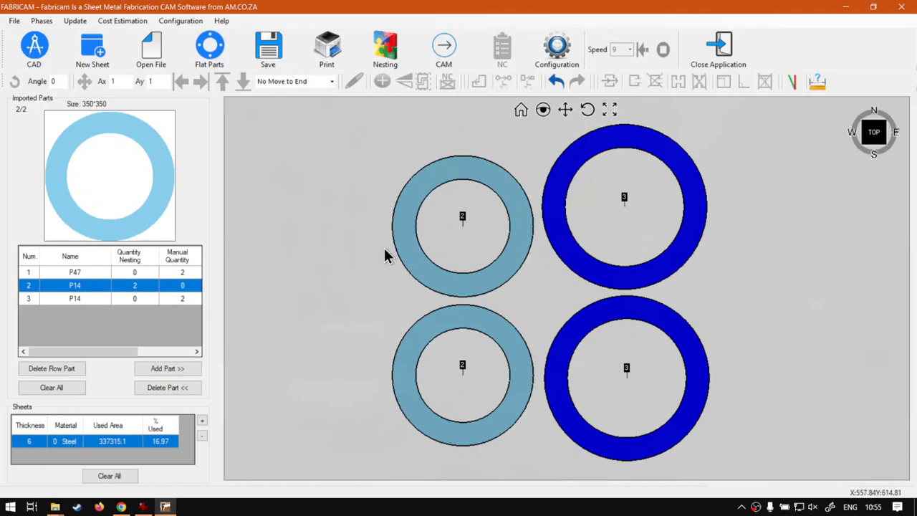
mouse_move(464, 167)
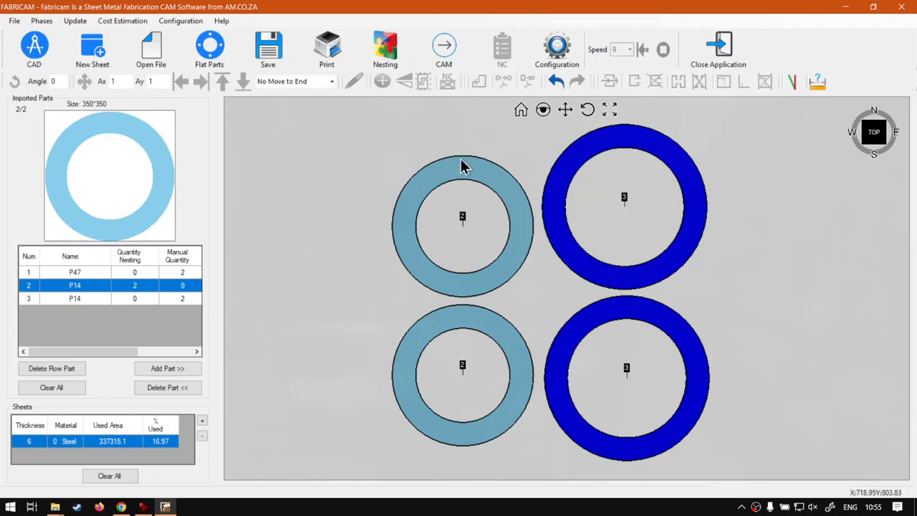
mouse_move(387, 336)
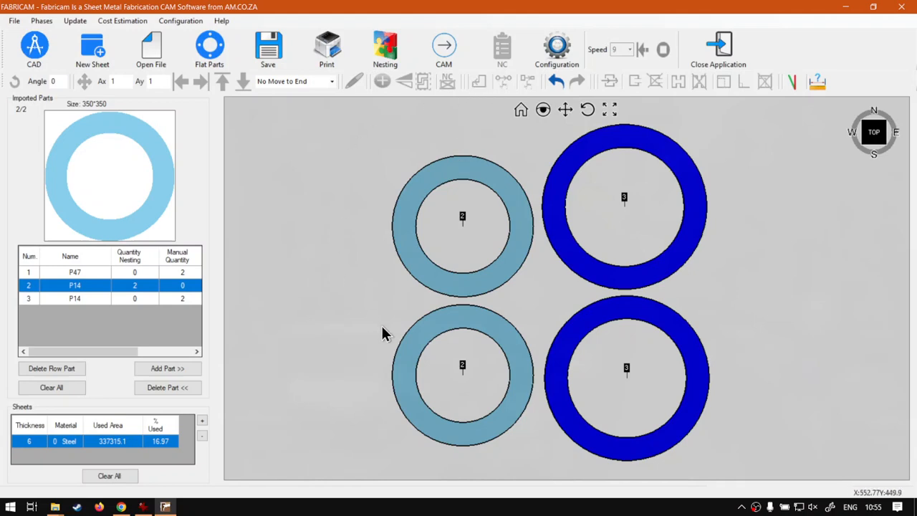
mouse_move(381, 336)
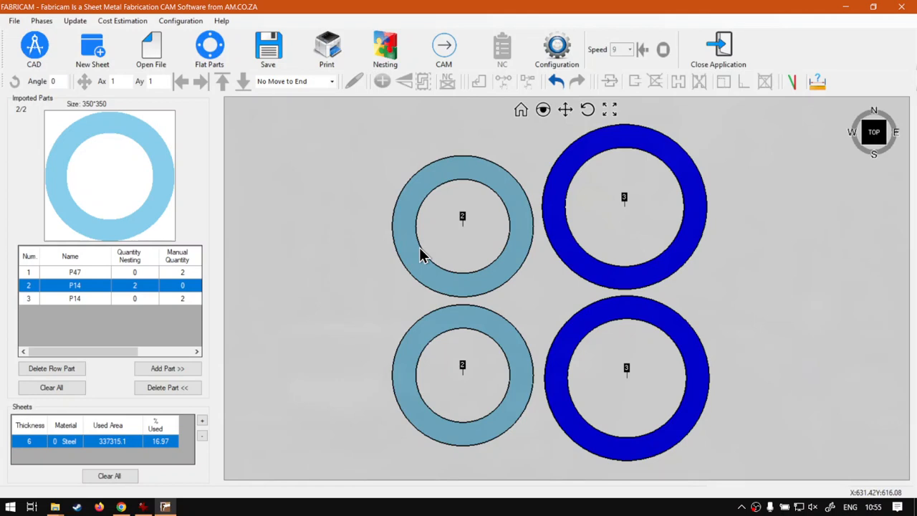
mouse_move(260, 461)
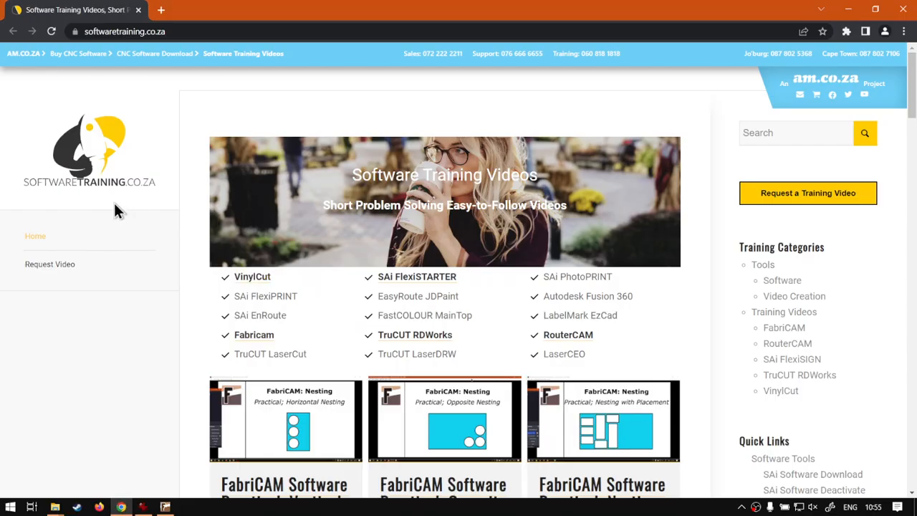
mouse_move(141, 200)
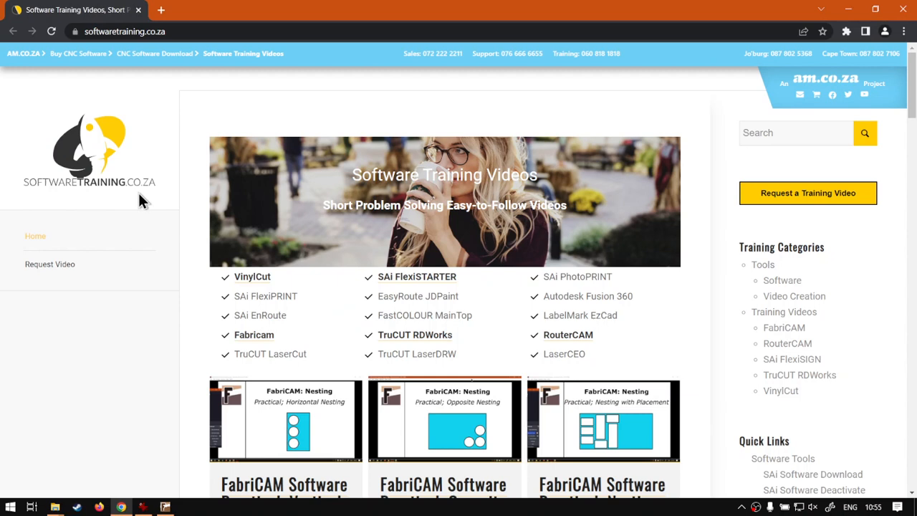
mouse_move(281, 288)
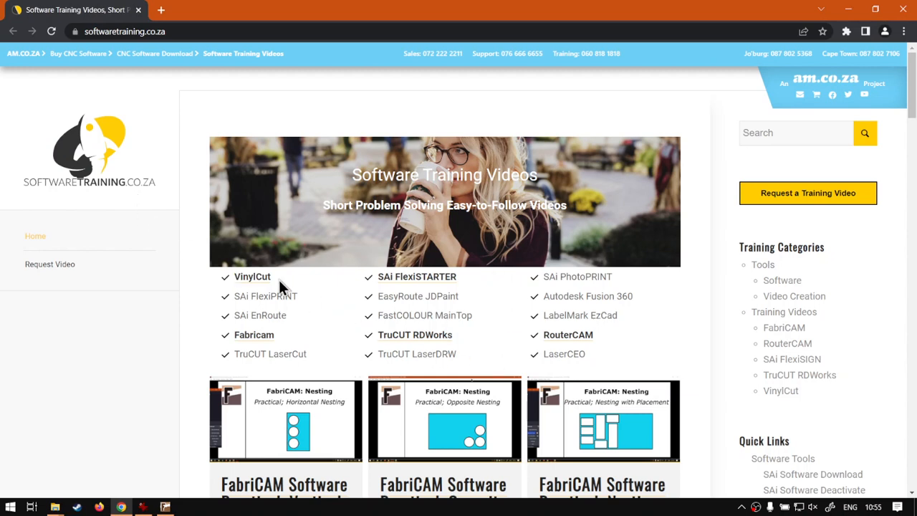
mouse_move(673, 315)
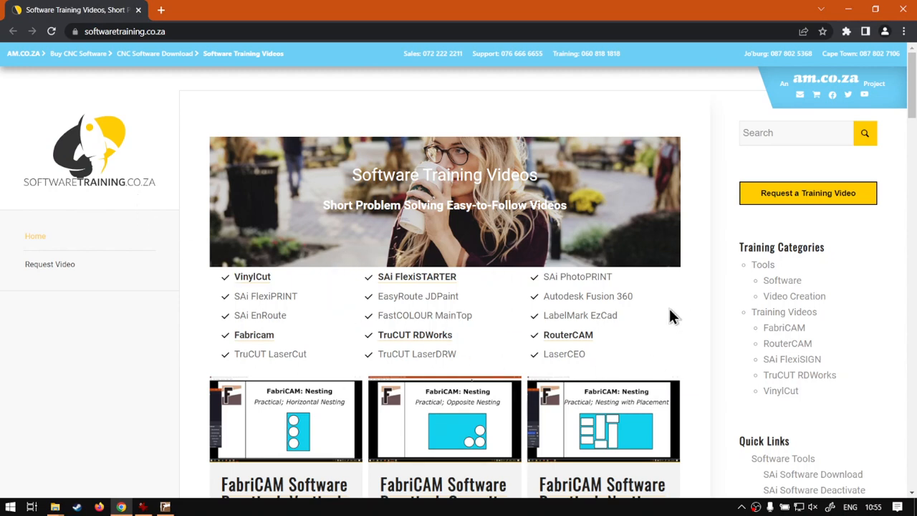
mouse_move(848, 161)
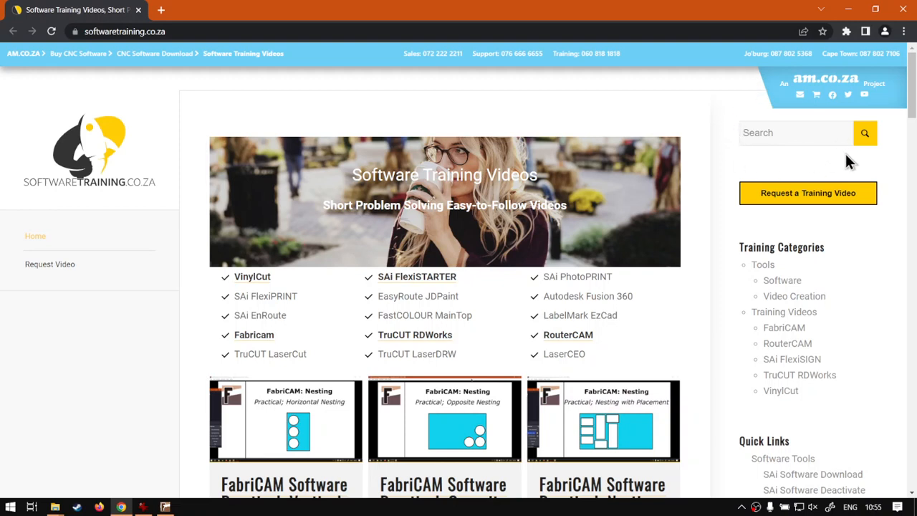
mouse_move(811, 177)
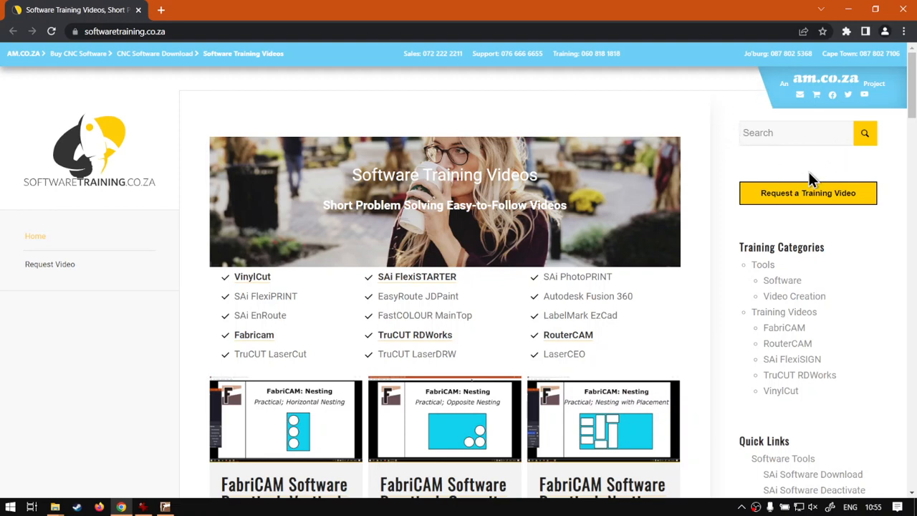
mouse_move(791, 179)
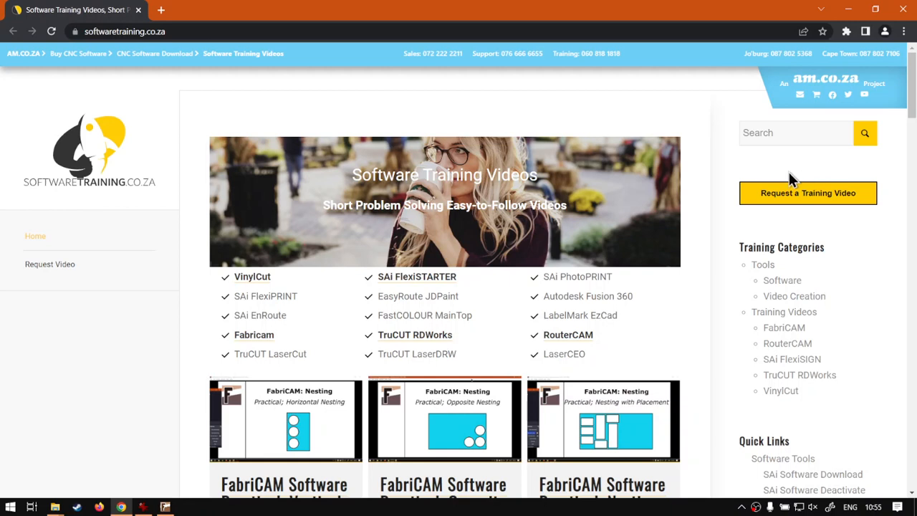
mouse_move(851, 224)
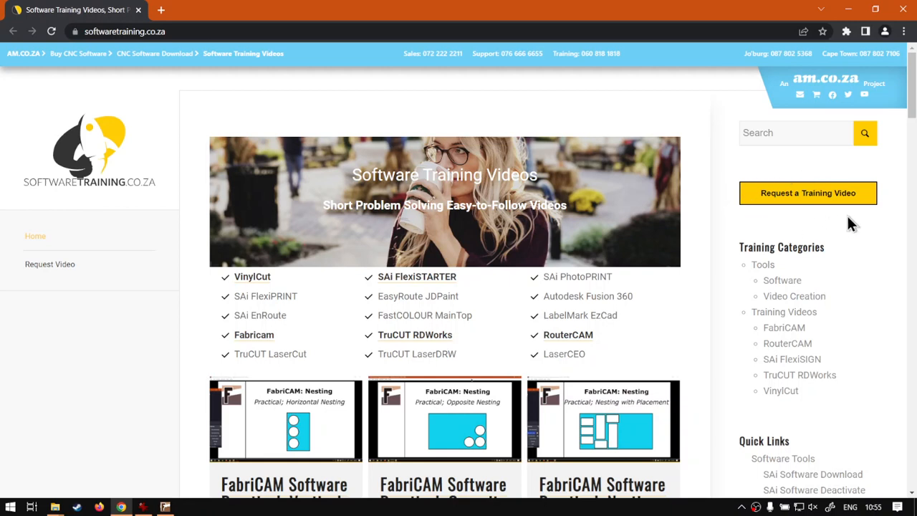